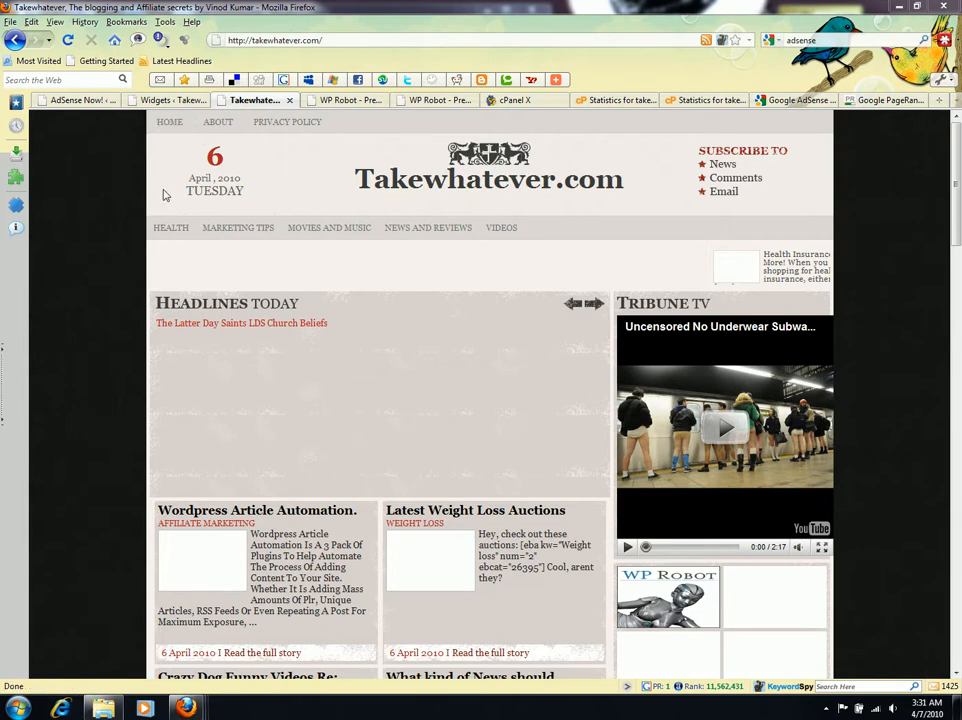
mouse_move(156, 194)
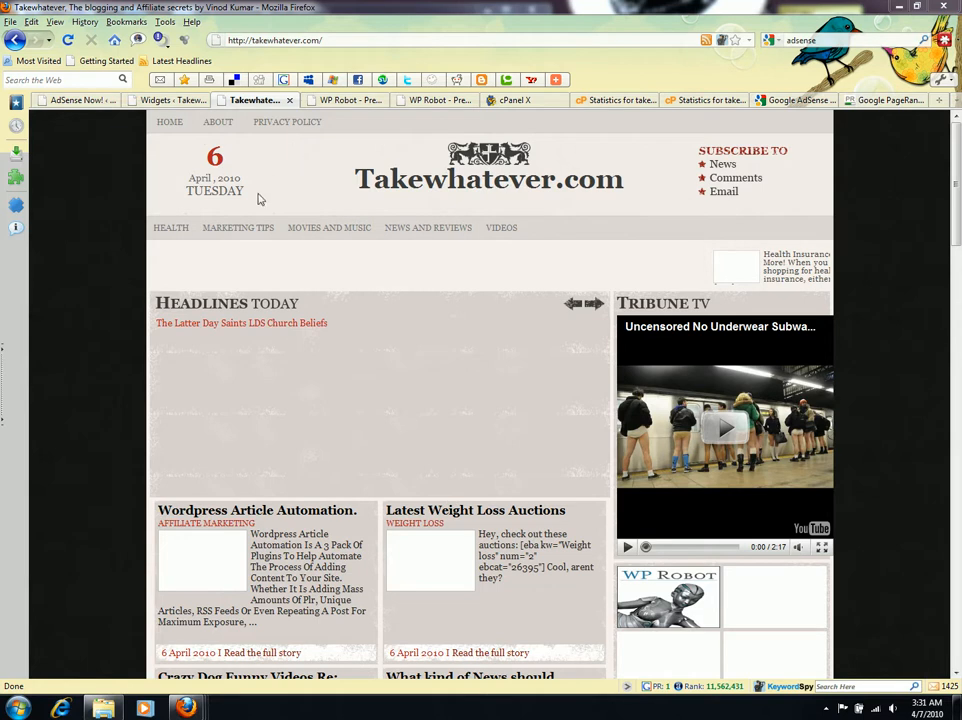
mouse_move(608, 204)
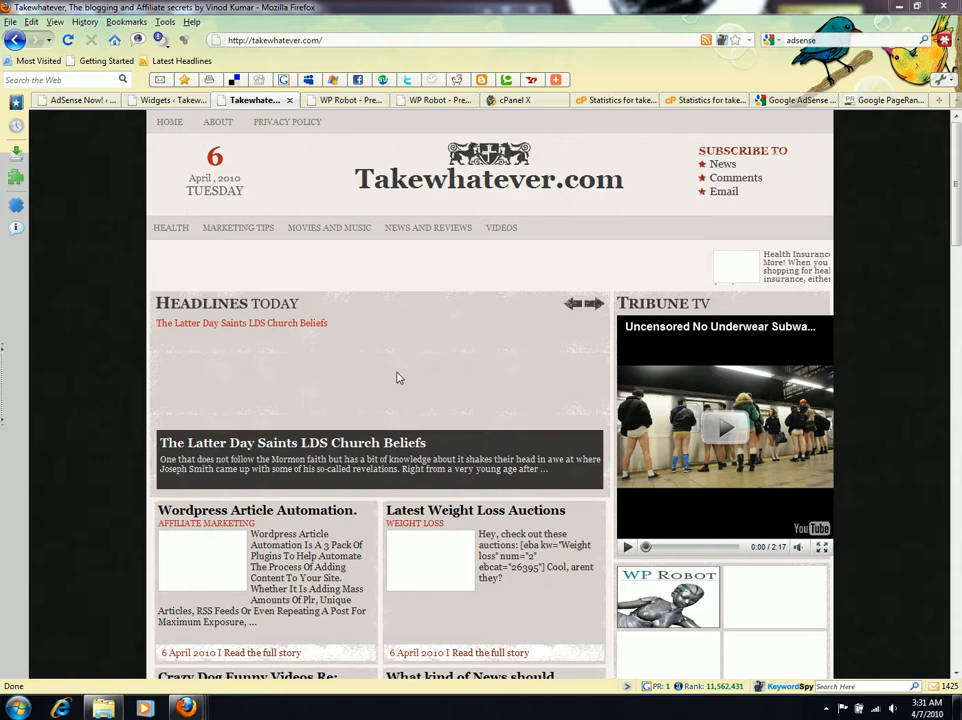
mouse_move(480, 240)
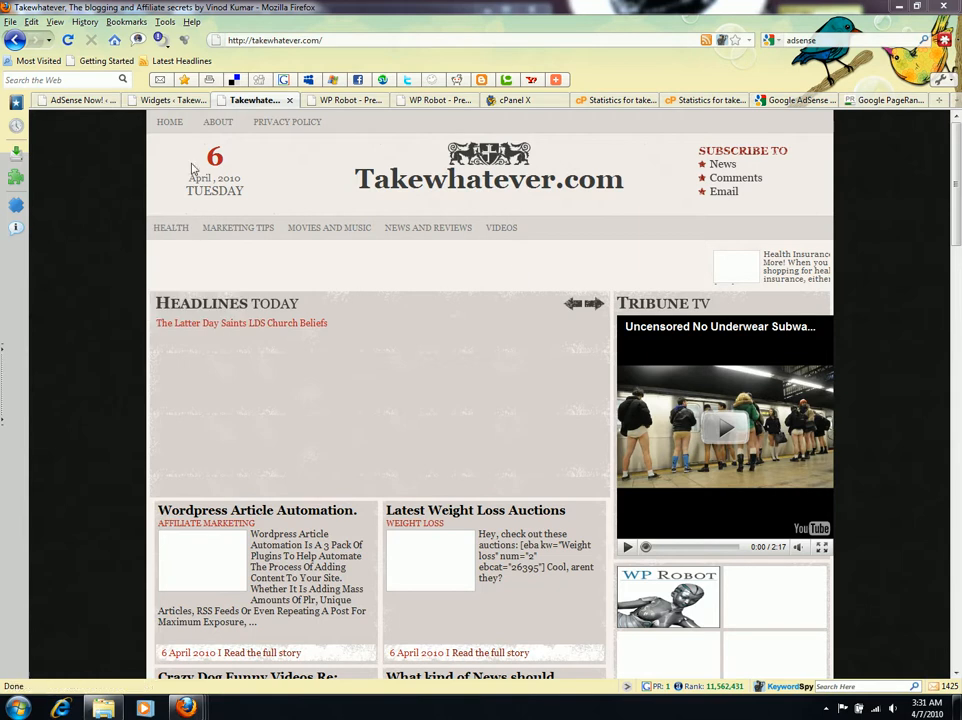
- Show the blog's Widgets admin page, then head to WP Robot from the admin sidebar
click(156, 100)
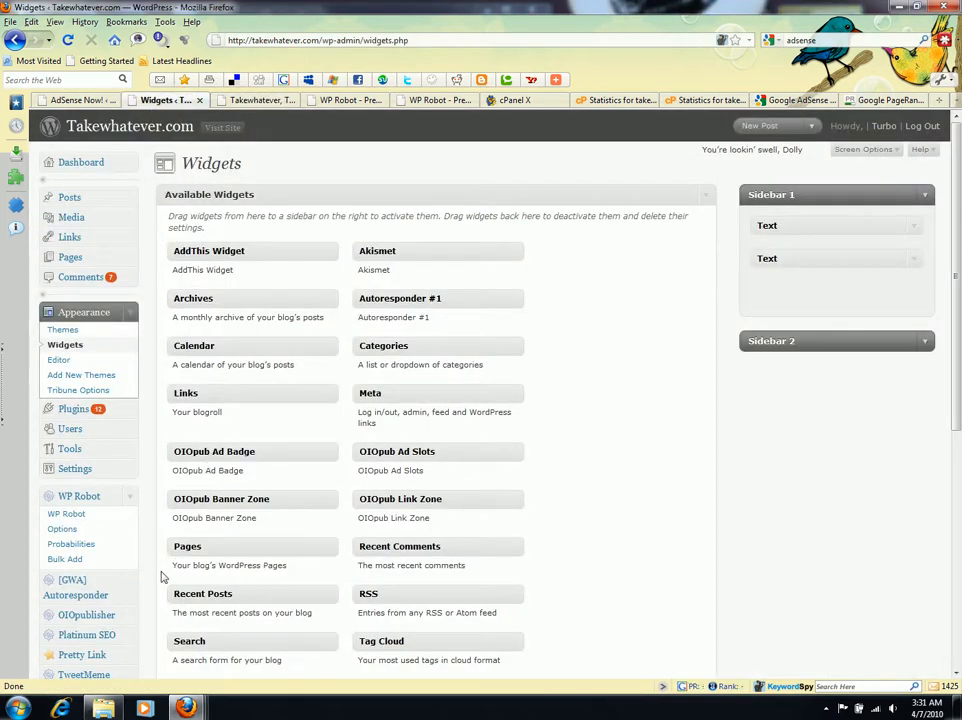
scroll(down, 3)
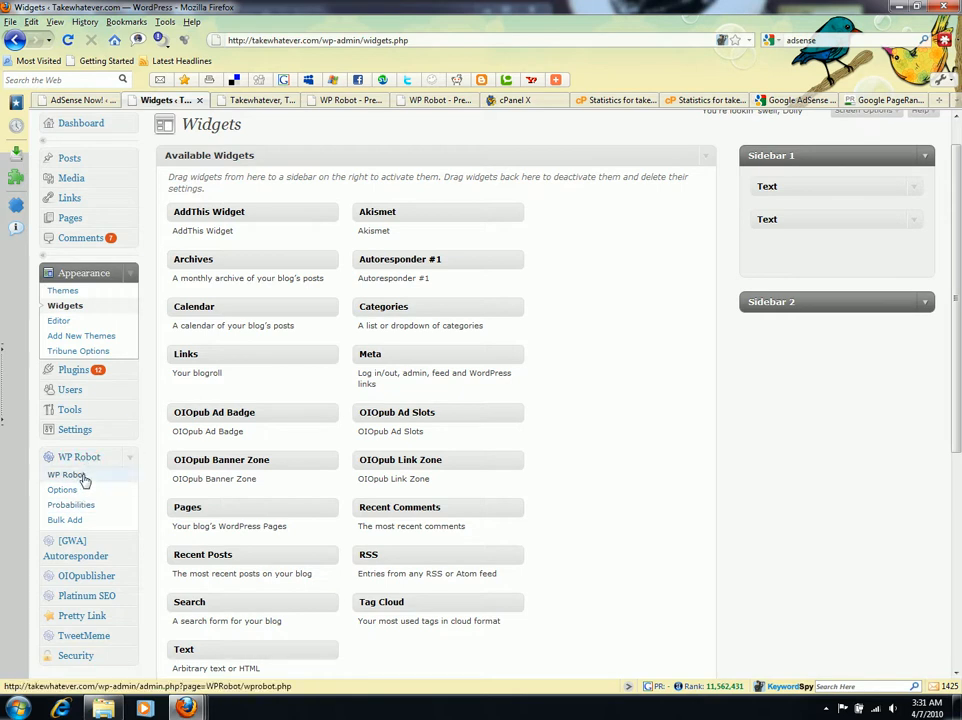
click(62, 472)
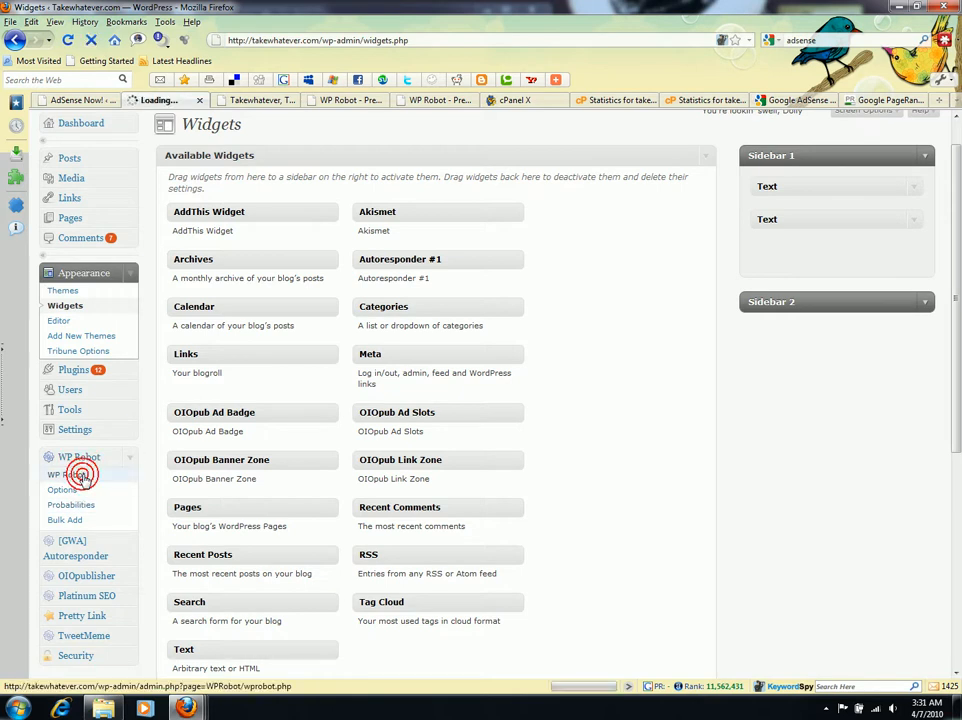
- Load the WP Robot active keywords list and scroll down to the Add New Keyword form
click(62, 472)
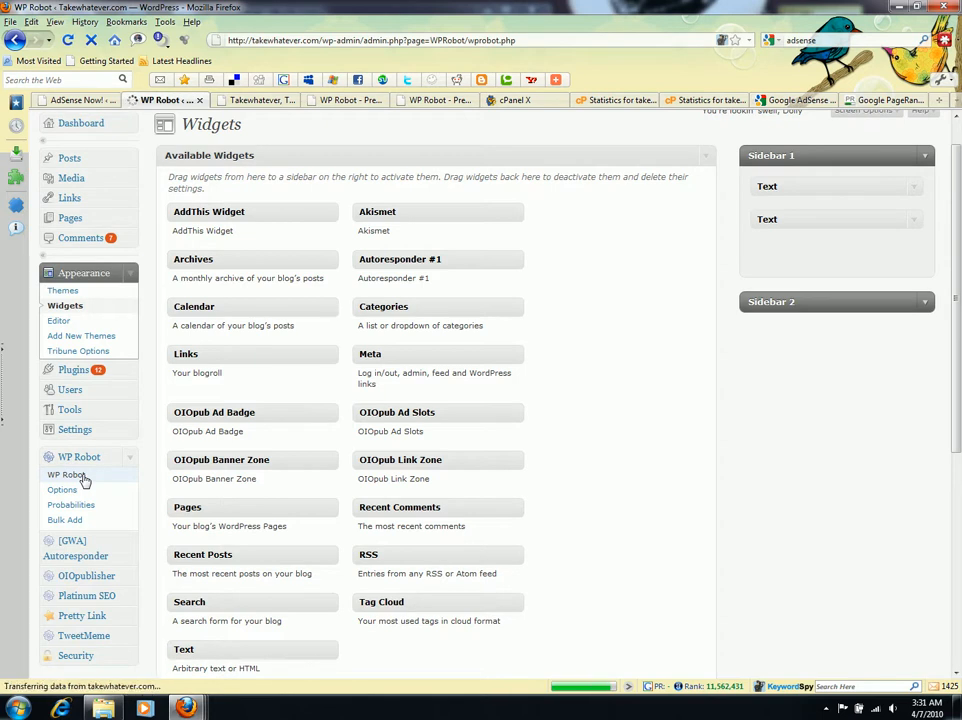
mouse_move(332, 432)
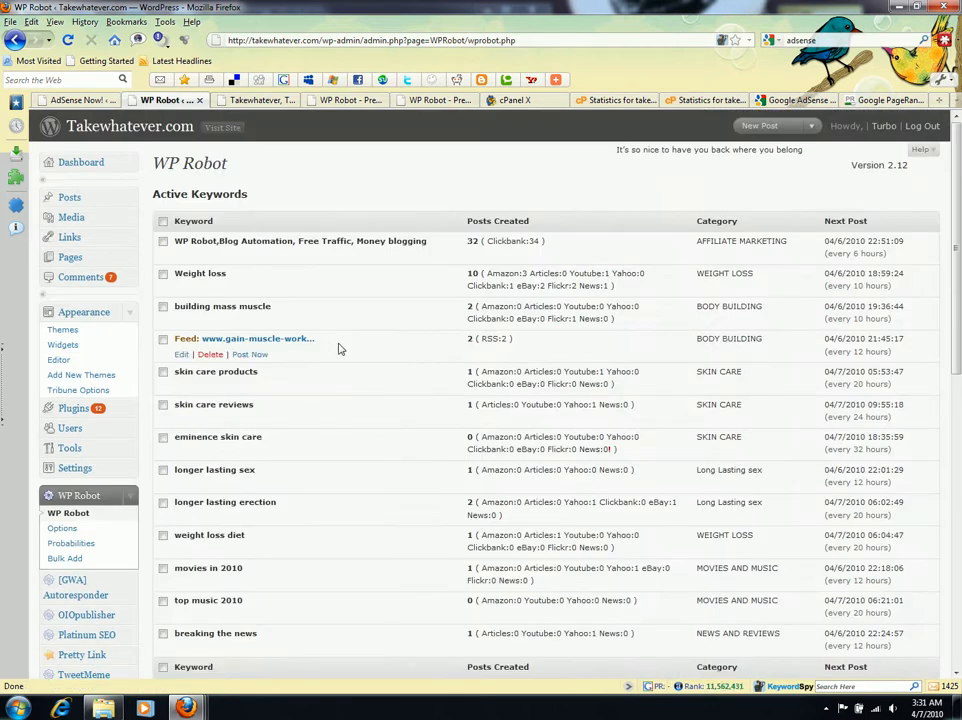
scroll(down, 3)
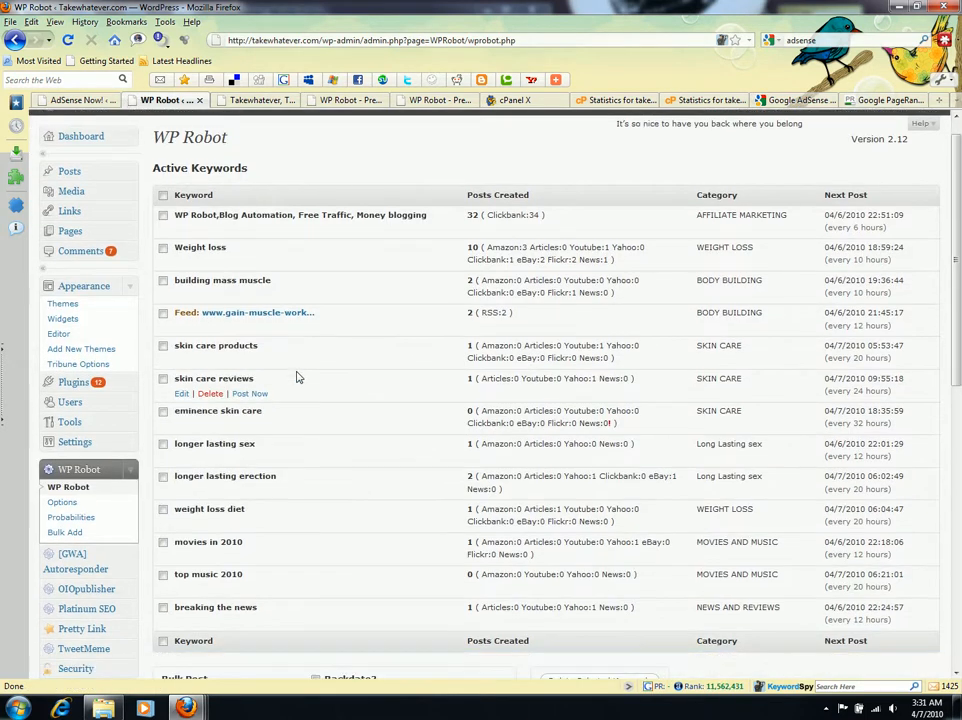
scroll(down, 3)
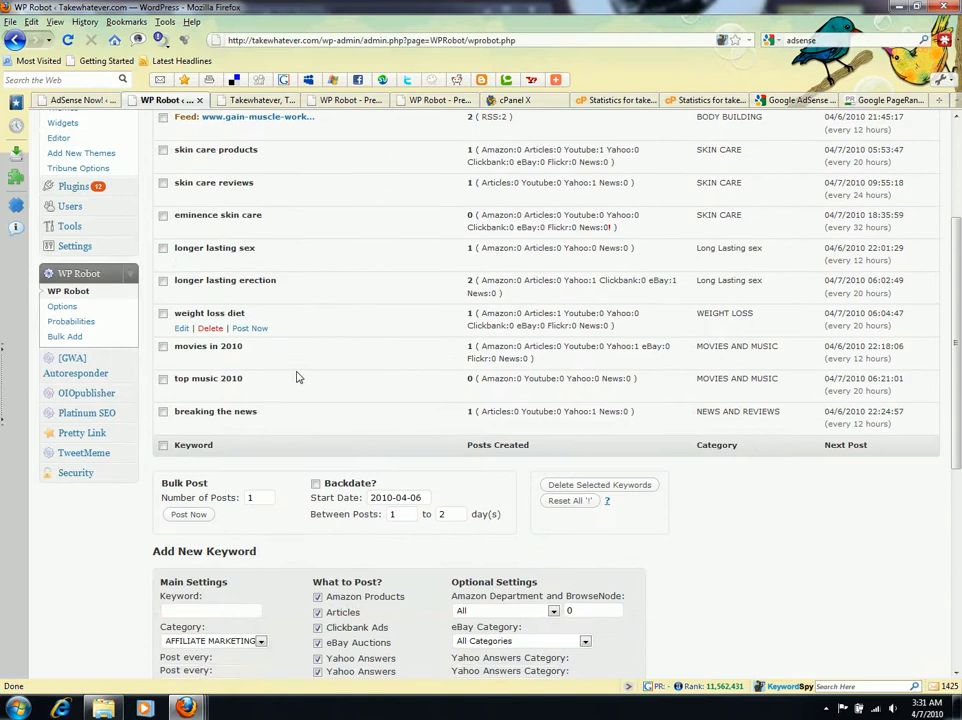
scroll(down, 3)
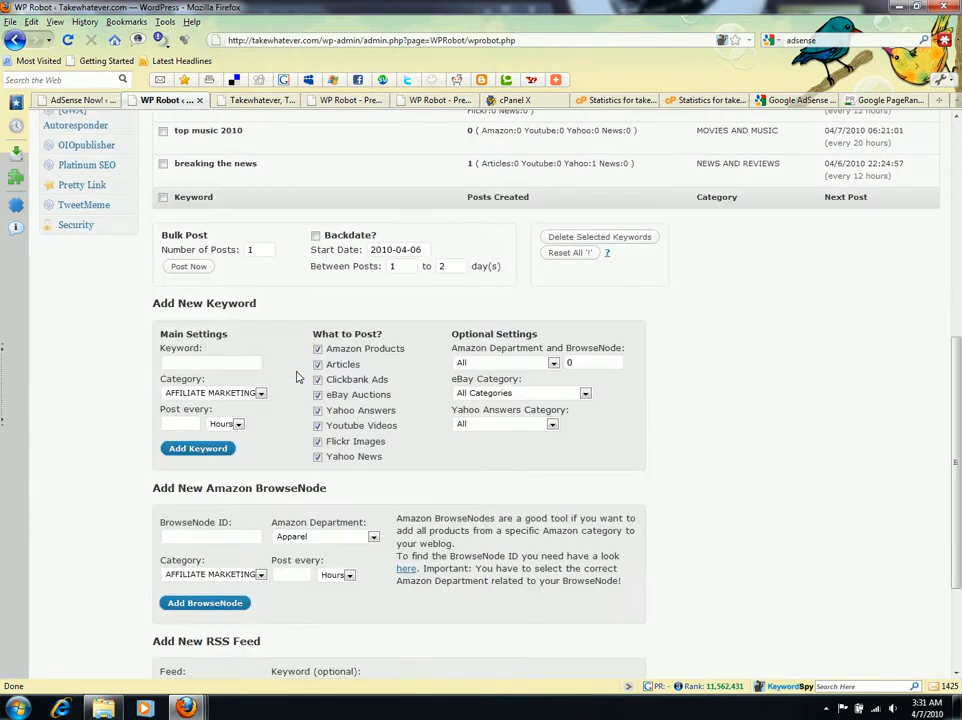
scroll(down, 3)
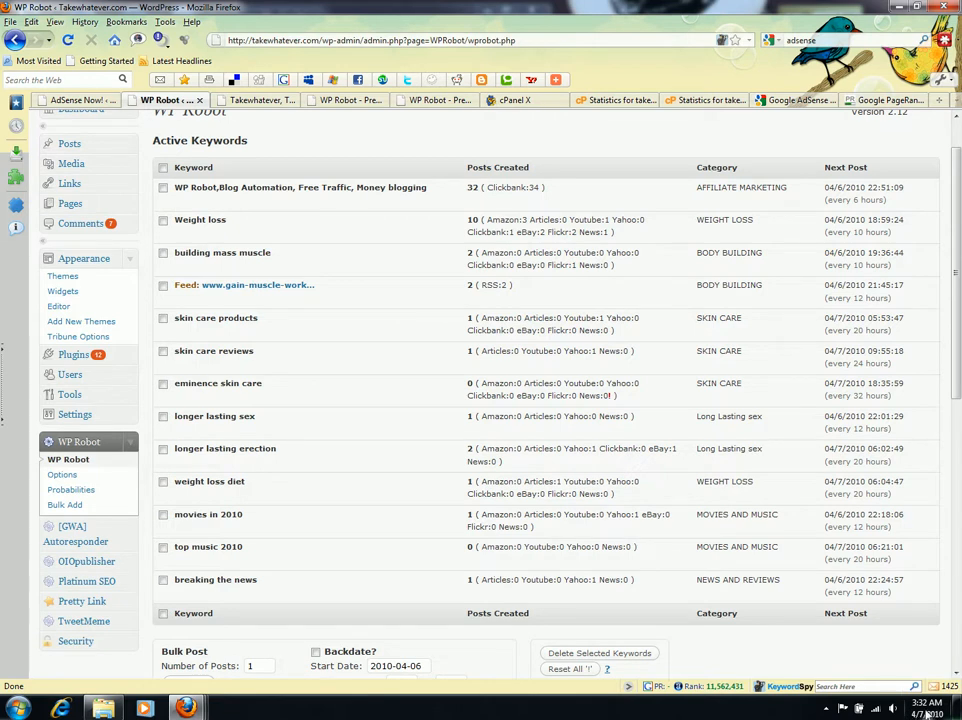
mouse_move(742, 644)
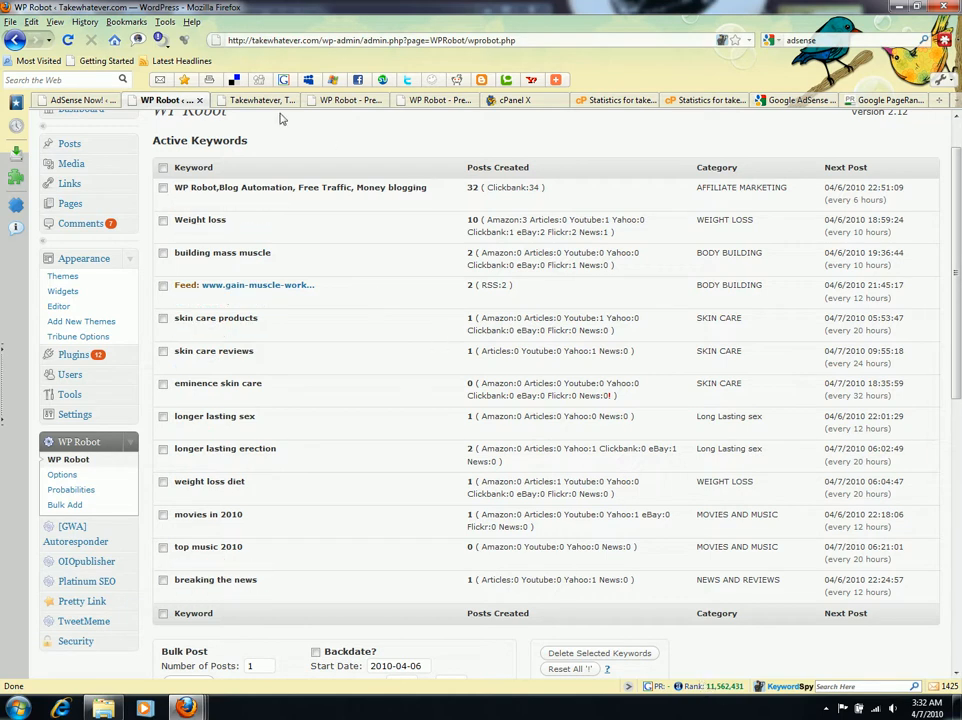
- View the live Takewhatever.com homepage posts, then switch to the HostGator cPanel Awstats domain list
click(250, 100)
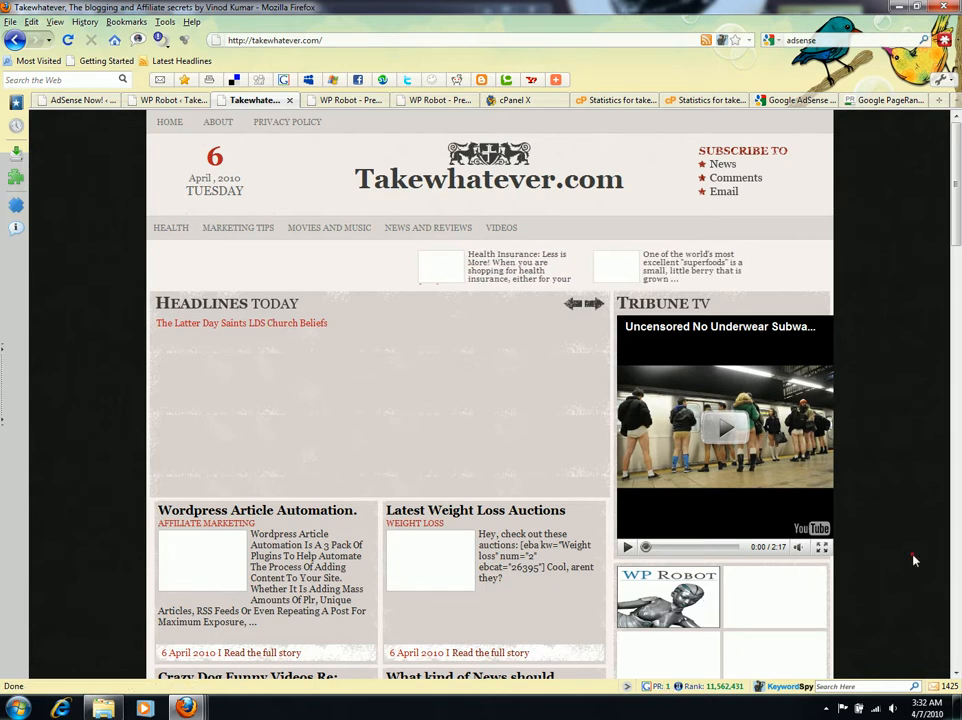
scroll(down, 3)
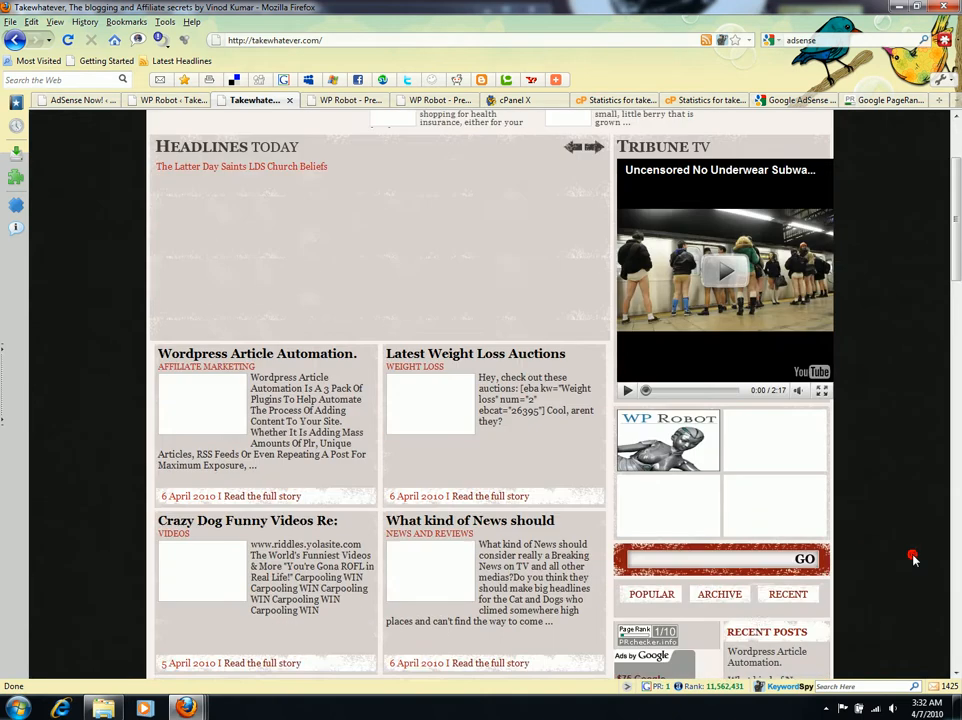
scroll(down, 3)
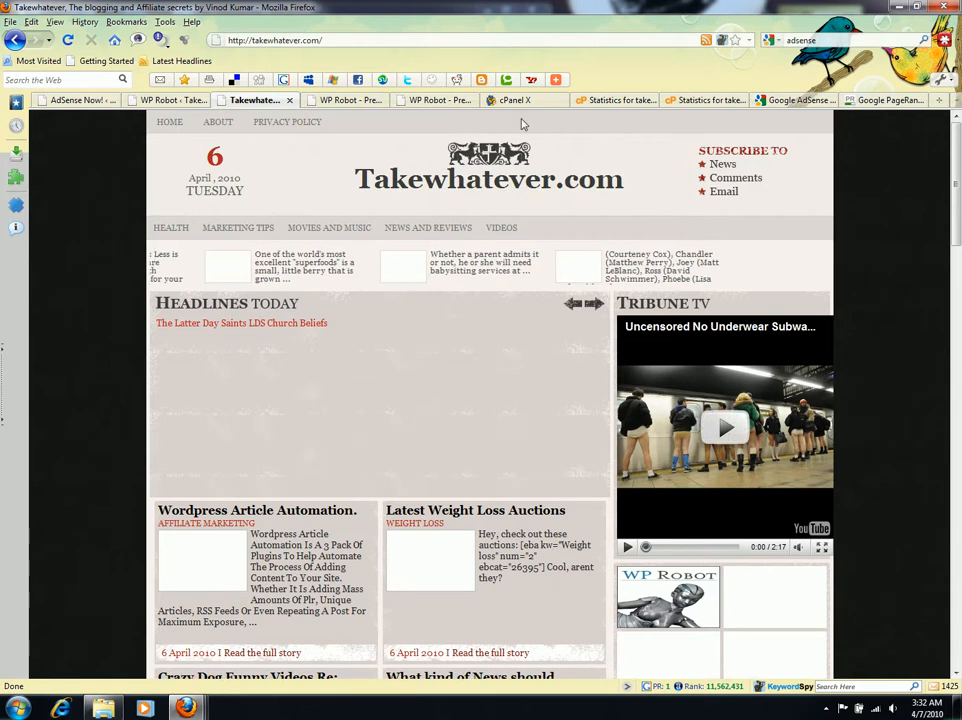
click(516, 100)
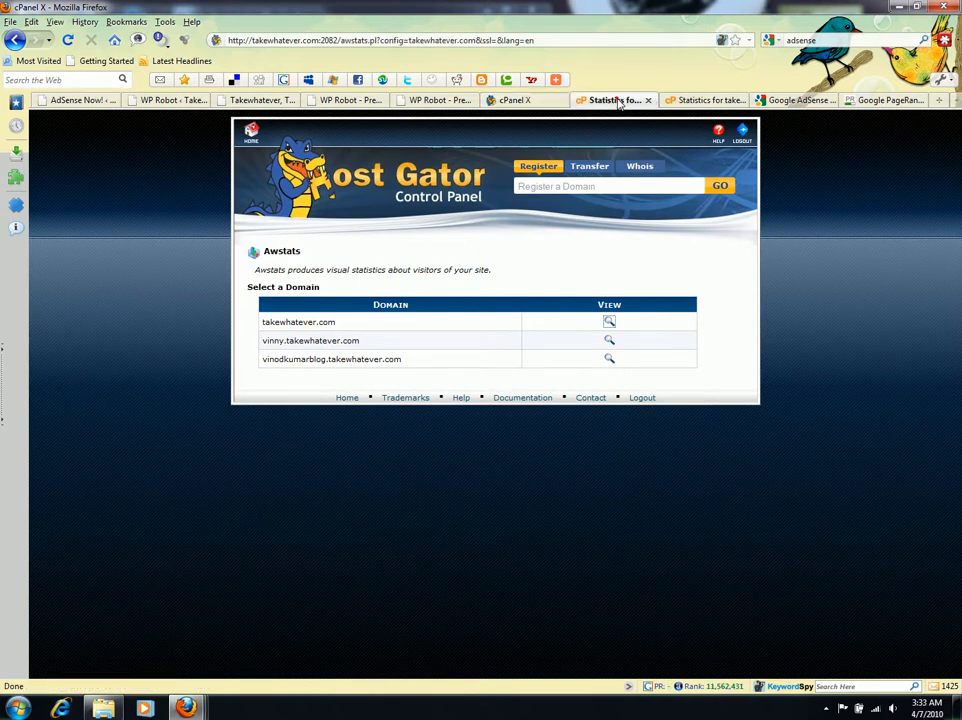
- View the takewhatever.com AWStats with the April 2010 summary and monthly history chart
click(608, 320)
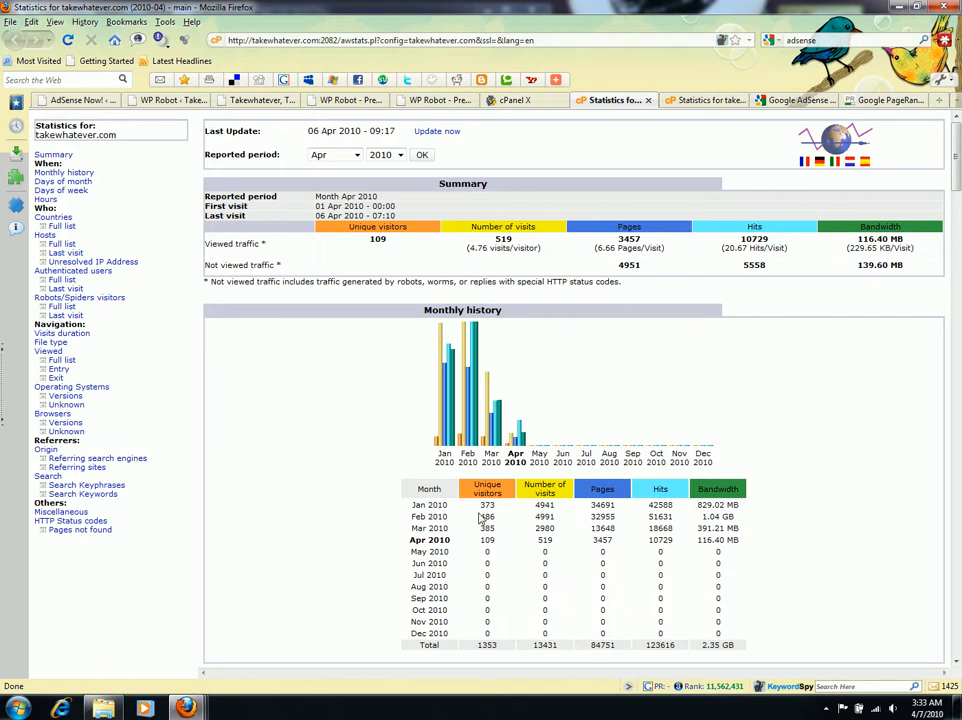
mouse_move(506, 516)
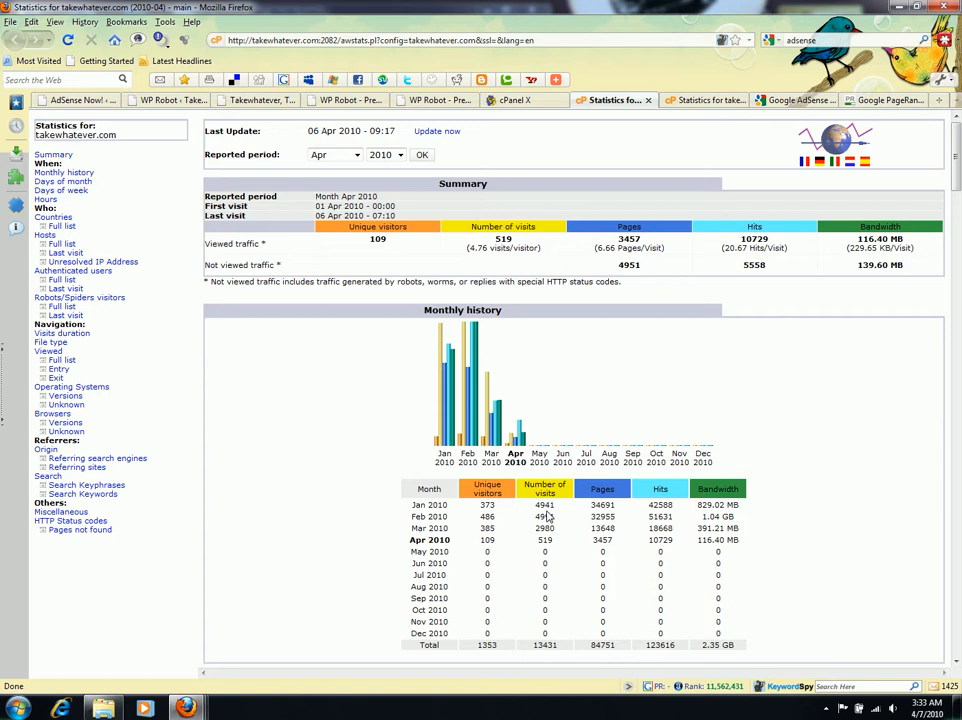
mouse_move(544, 528)
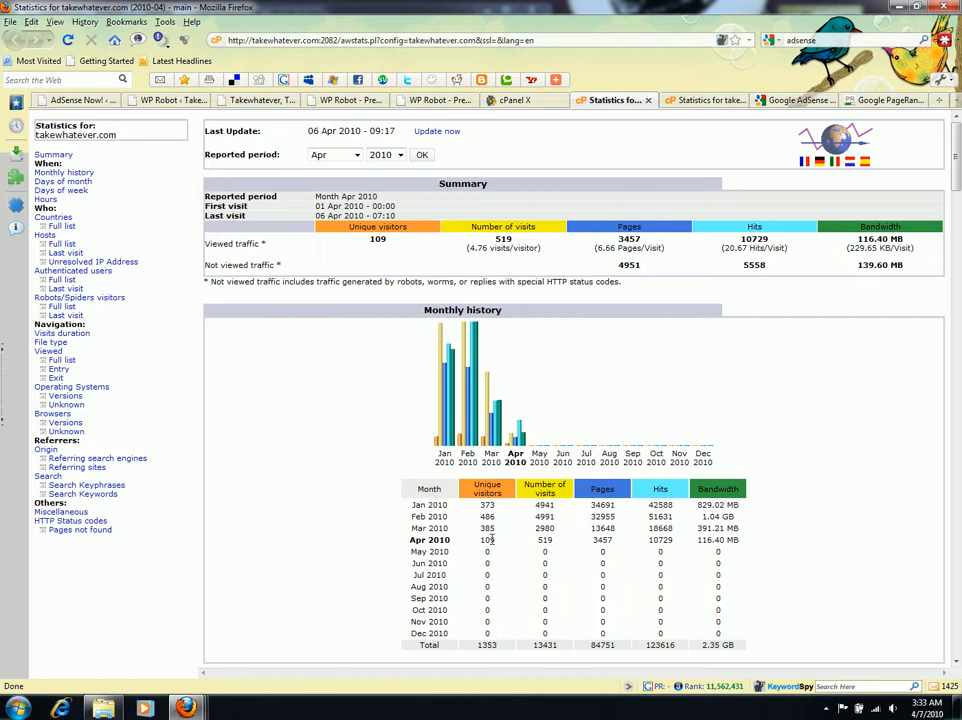
mouse_move(556, 516)
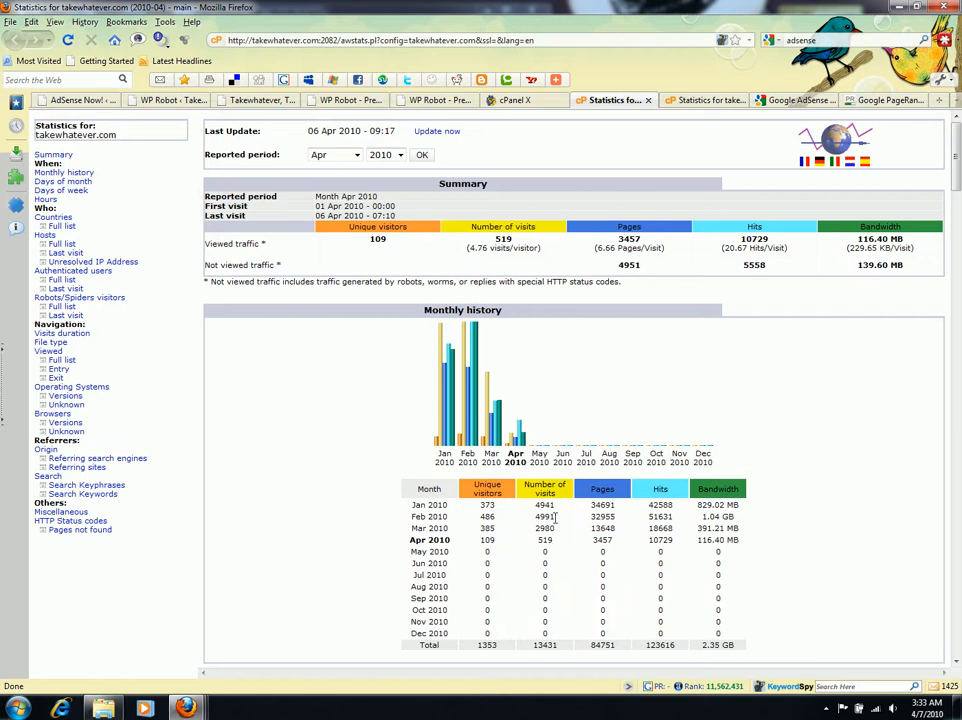
mouse_move(522, 544)
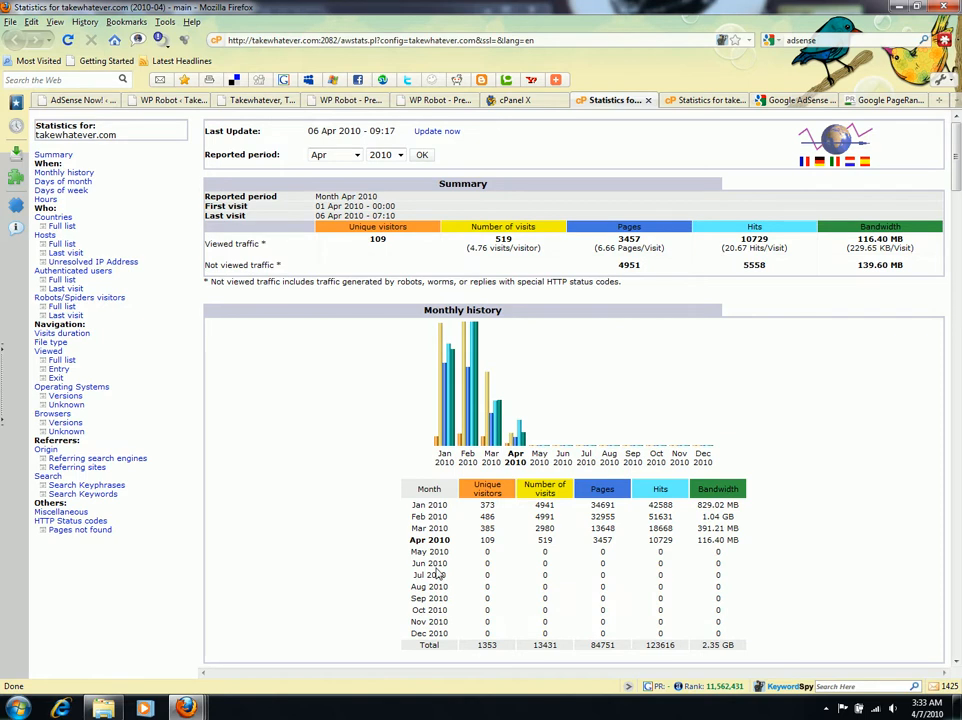
mouse_move(486, 552)
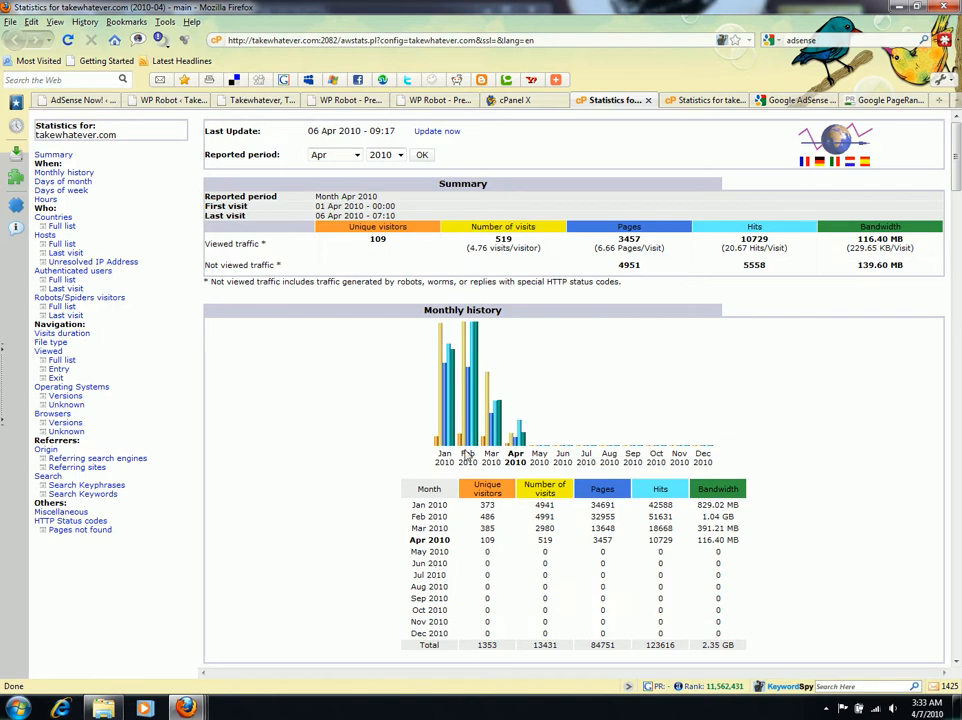
mouse_move(630, 120)
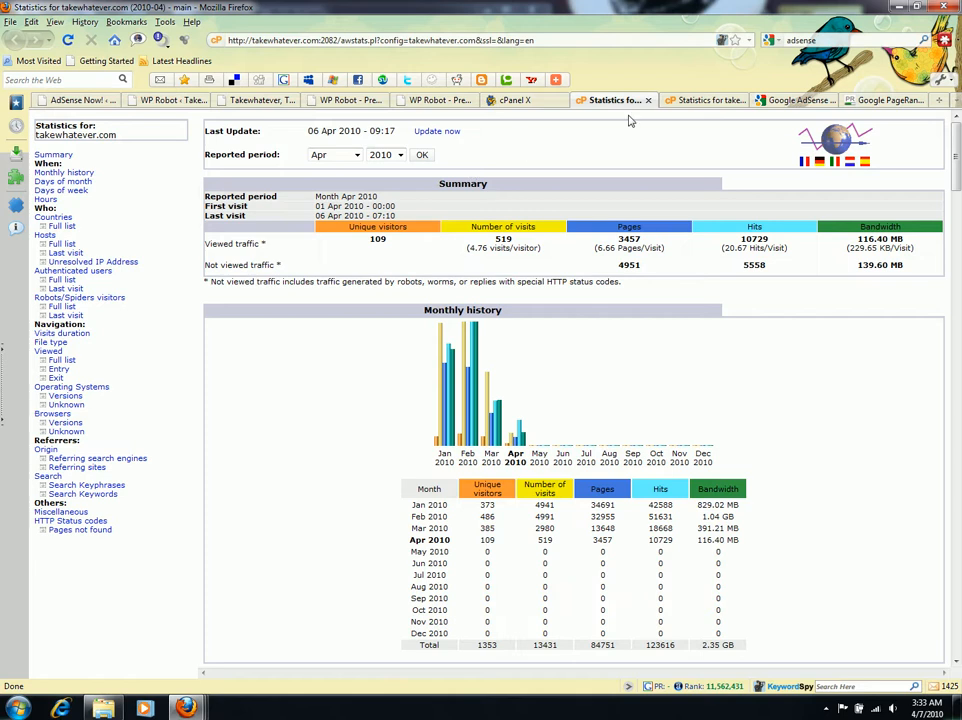
click(700, 100)
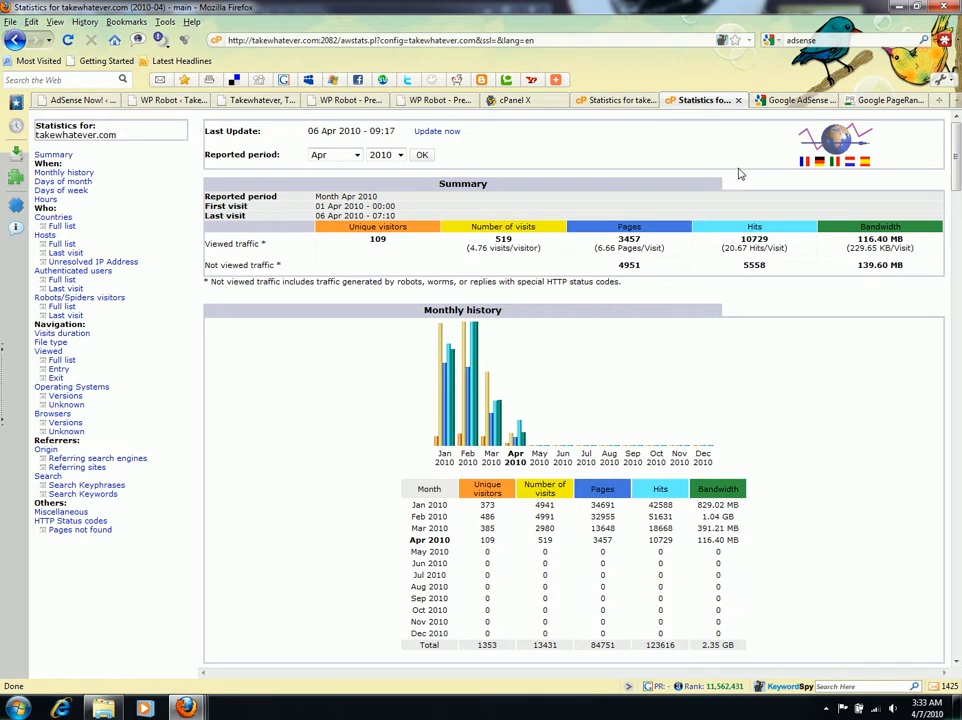
mouse_move(756, 144)
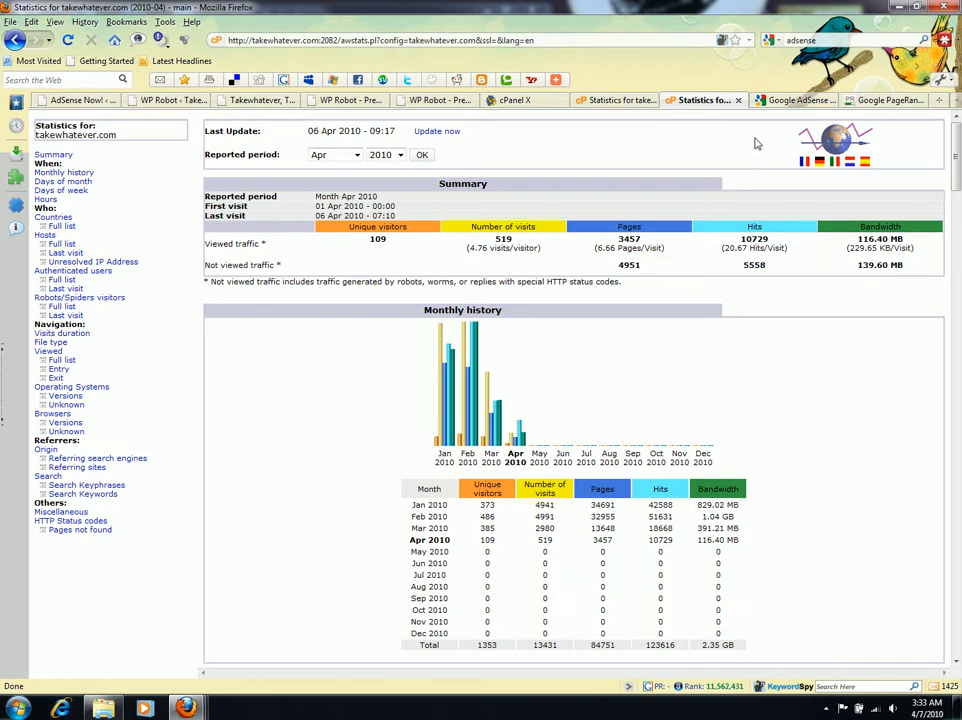
- Show the AdSense payment history for January–March 2010 with the A$2.85 balance, dismissing the colour-scheme prompt
click(796, 100)
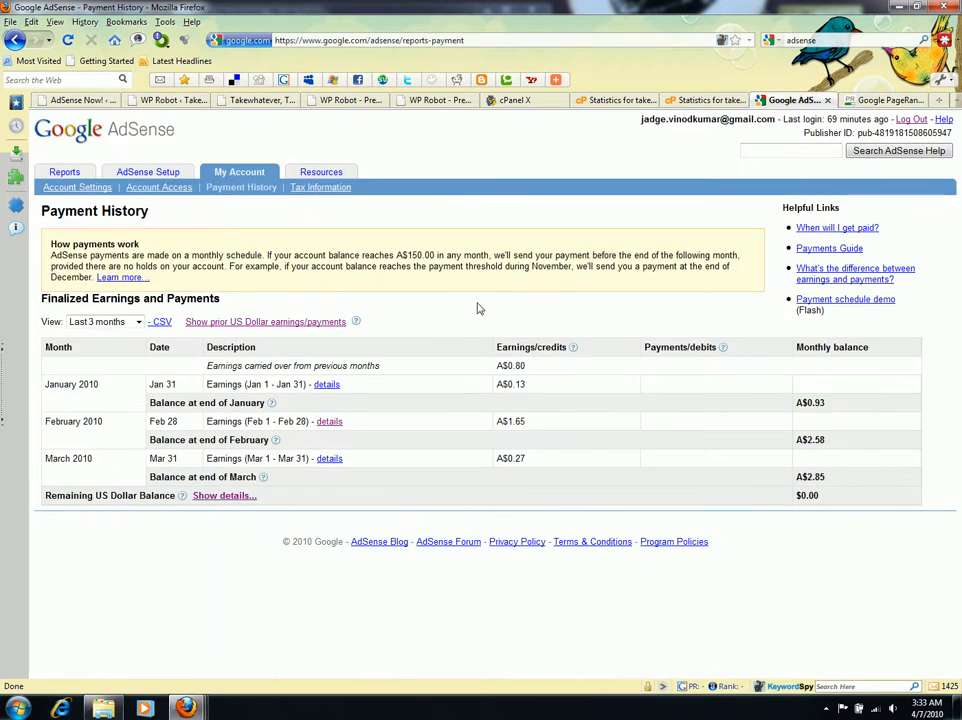
mouse_move(430, 324)
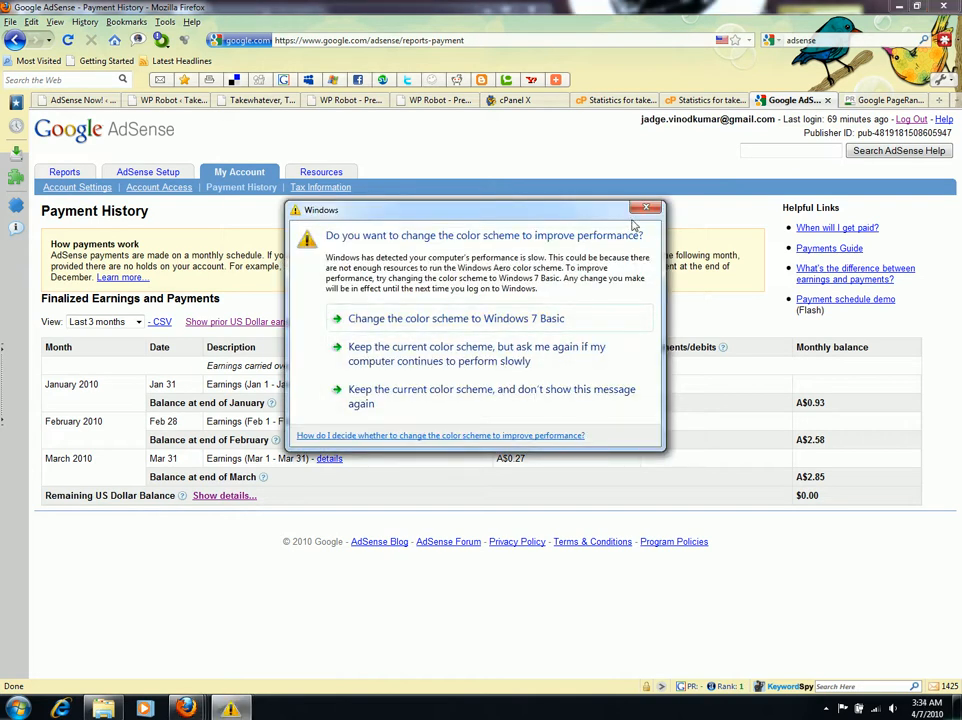
click(648, 206)
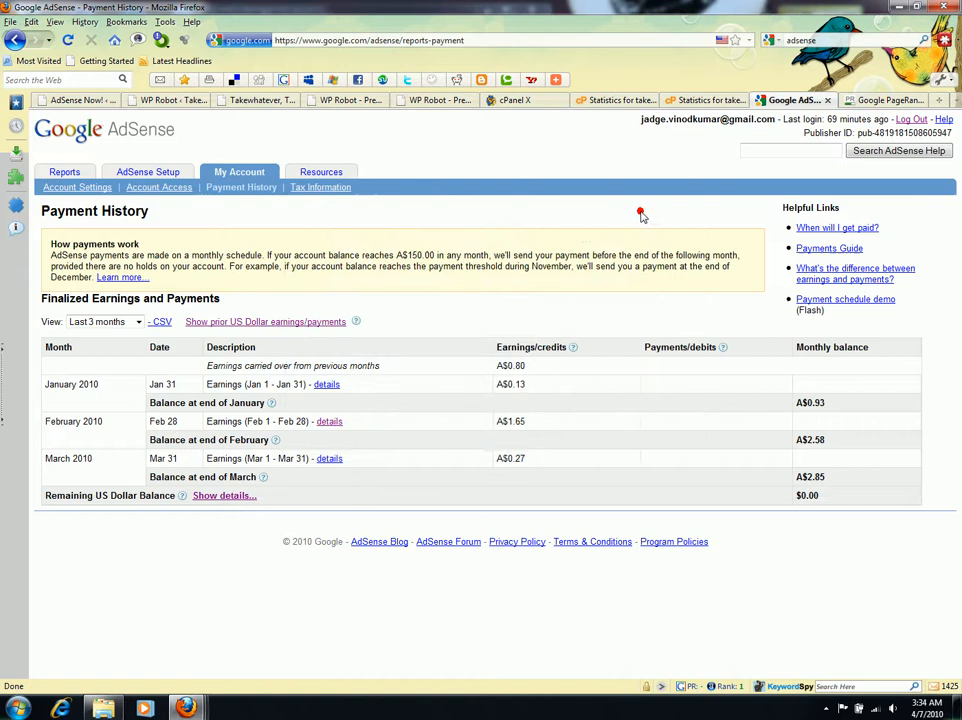
mouse_move(164, 402)
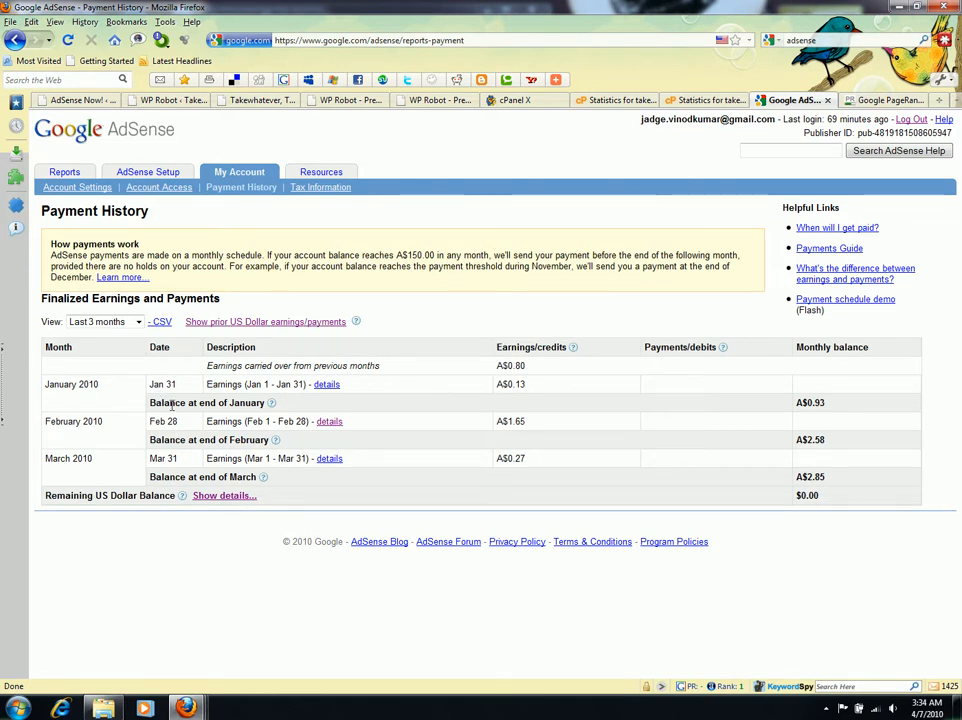
mouse_move(538, 400)
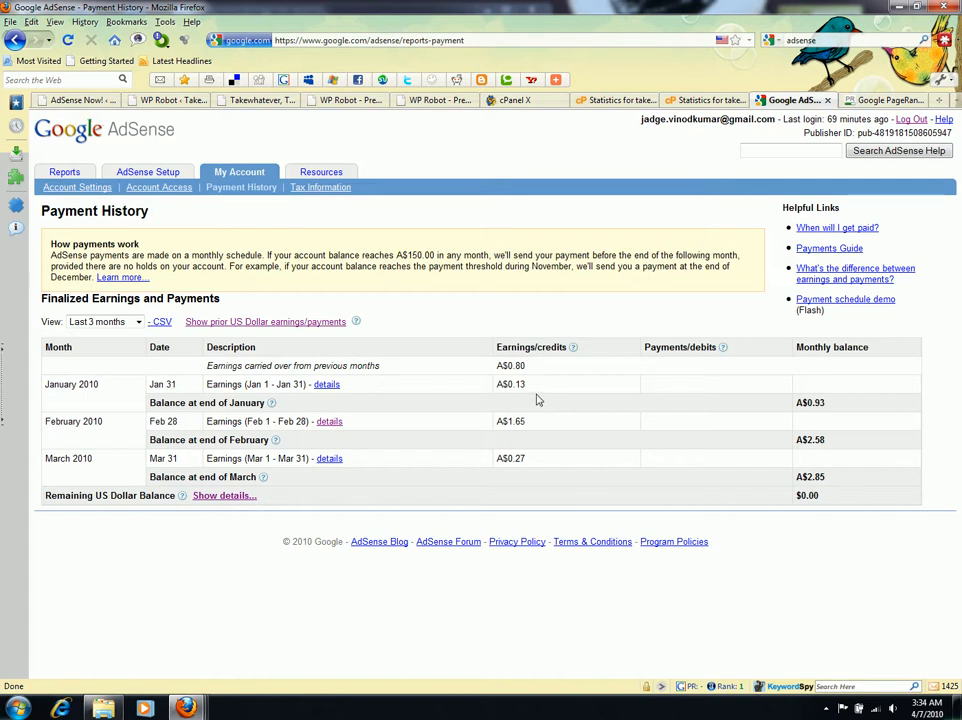
mouse_move(568, 442)
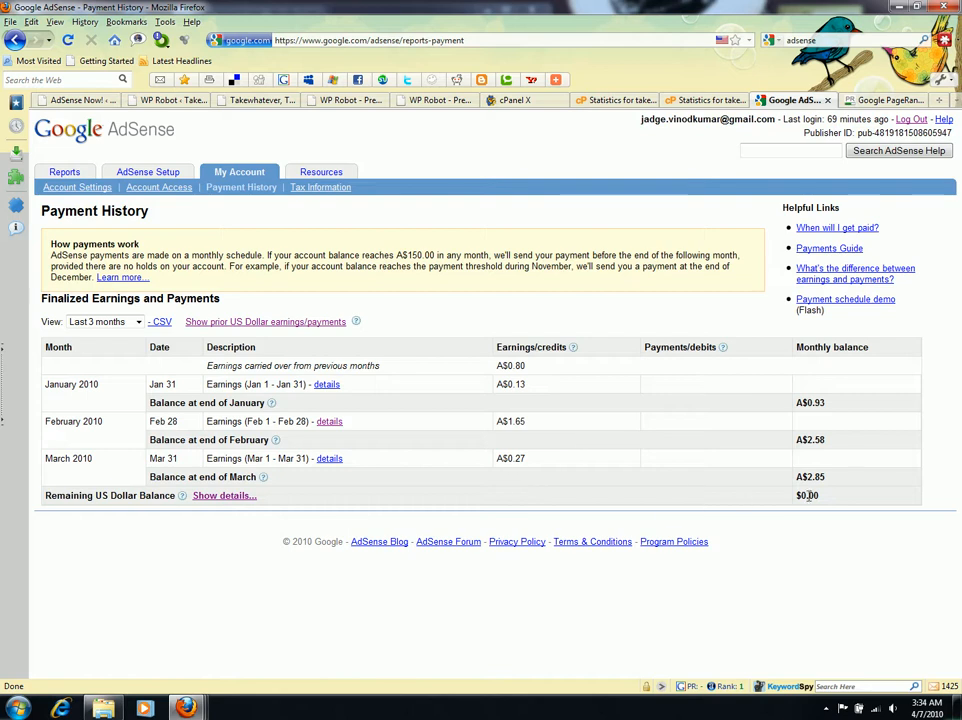
mouse_move(756, 486)
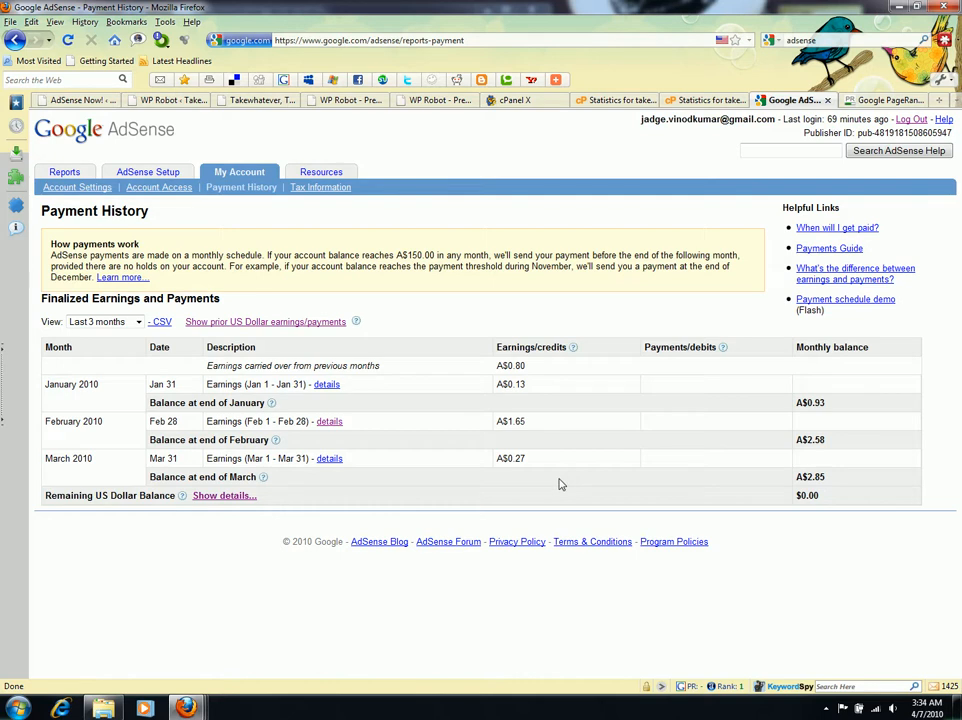
mouse_move(468, 408)
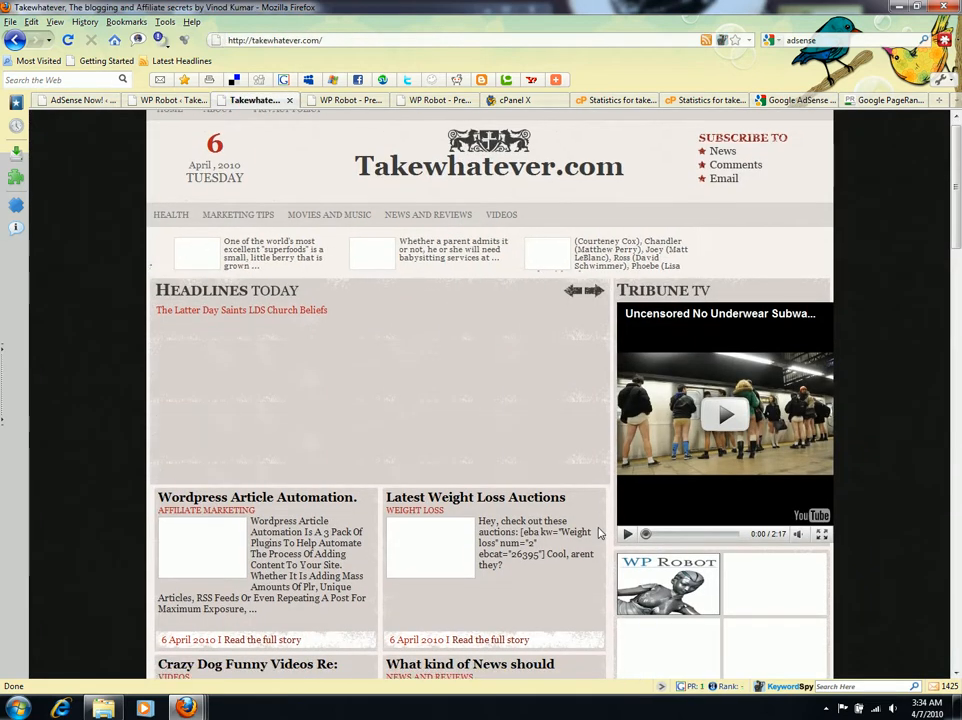
- Scroll the blog home page to the Latest Weight Loss Auctions post and bring up the PageRank check results
scroll(down, 3)
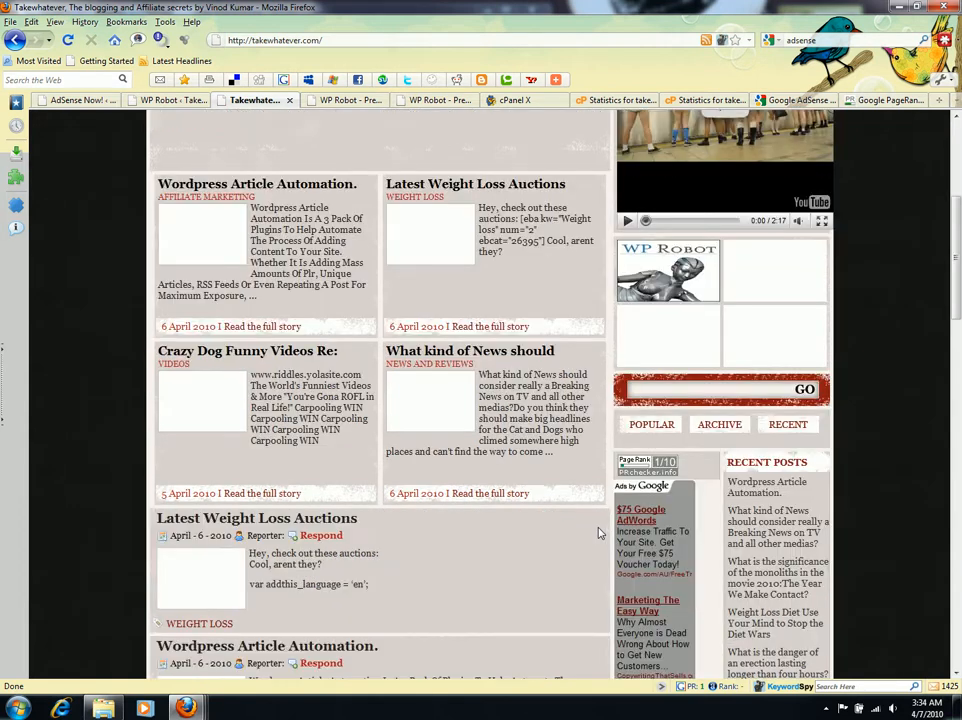
scroll(down, 3)
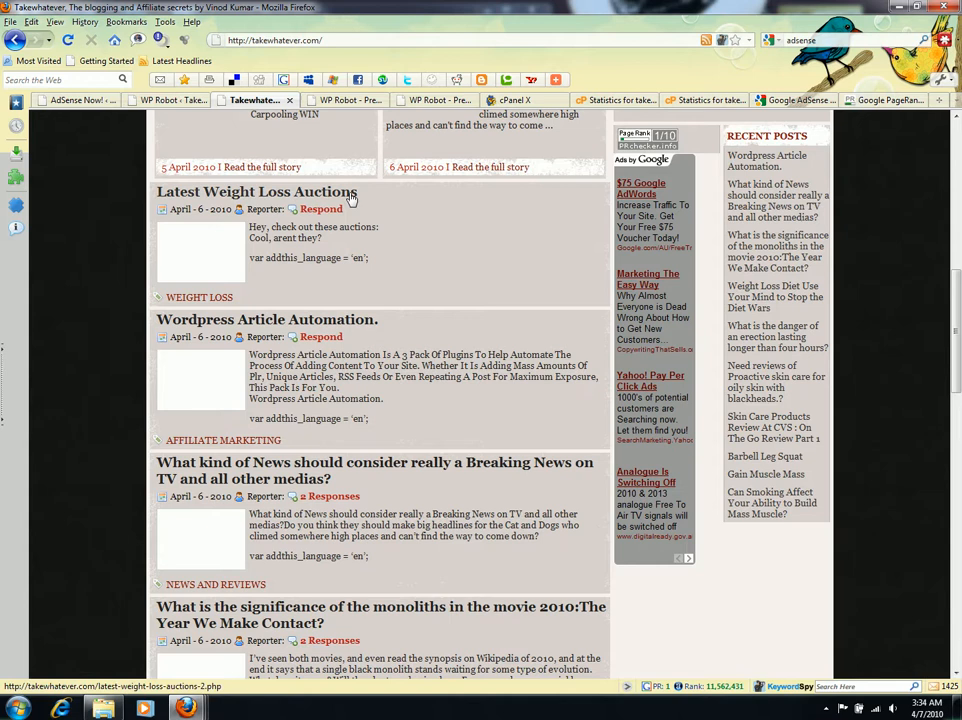
click(256, 192)
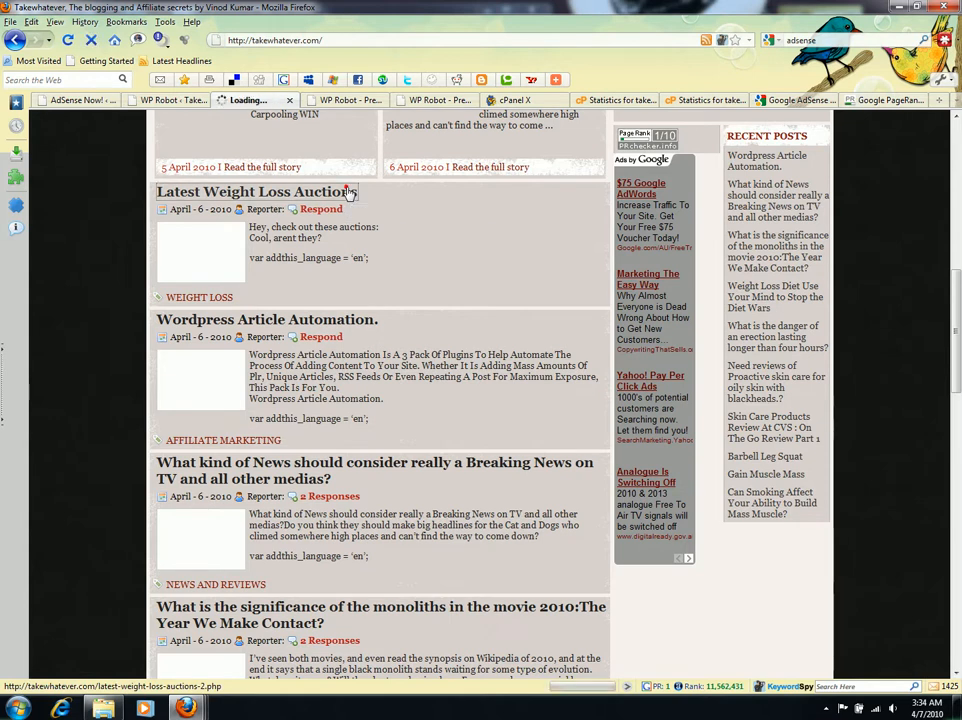
click(256, 192)
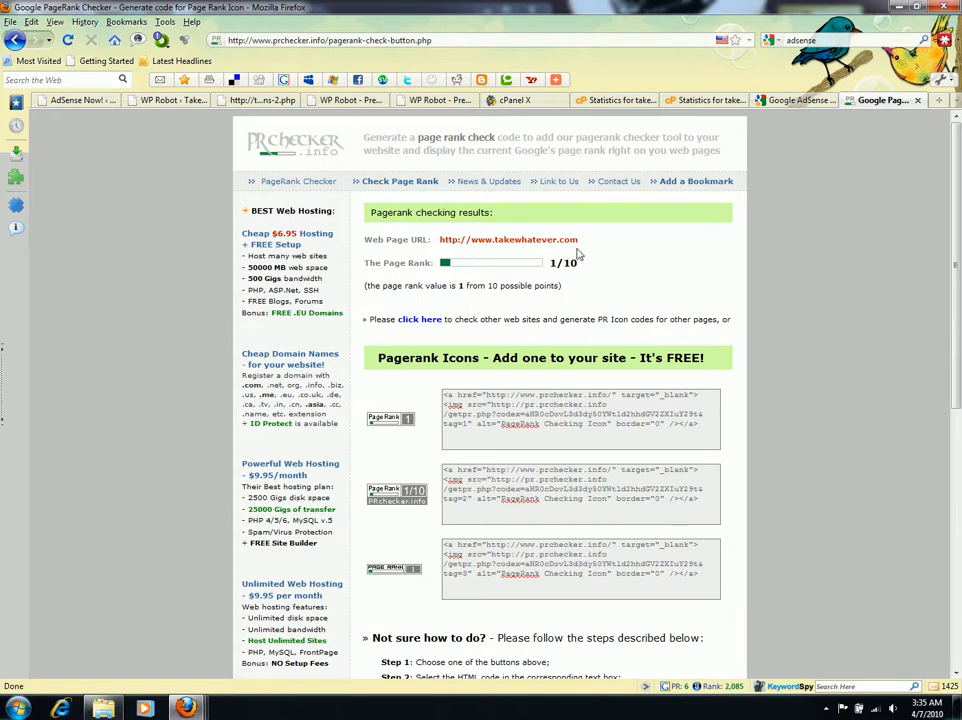
mouse_move(482, 276)
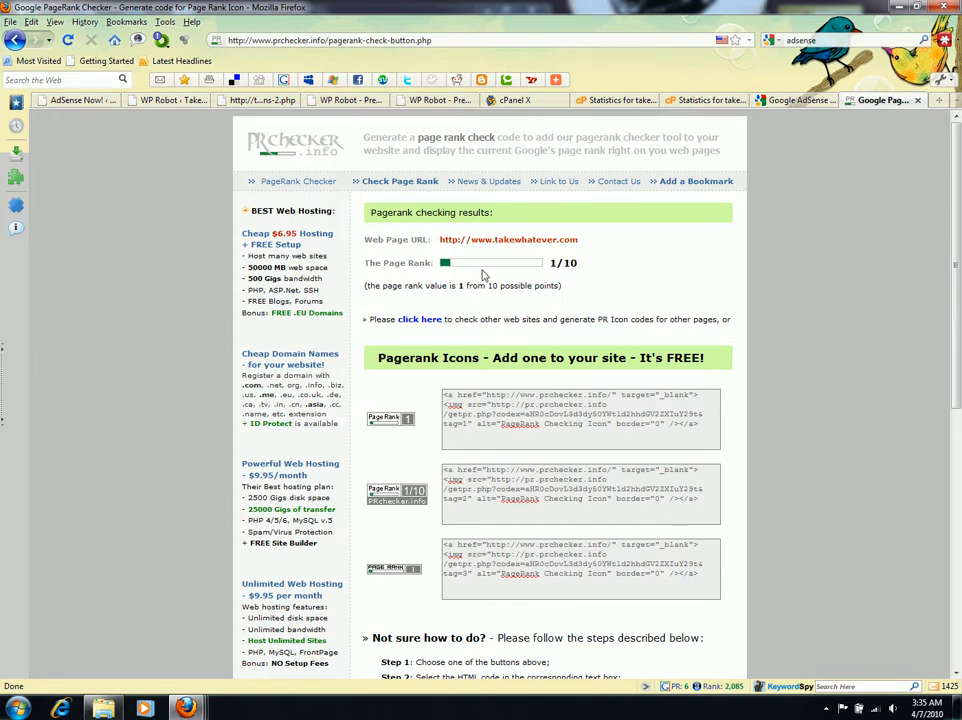
mouse_move(504, 280)
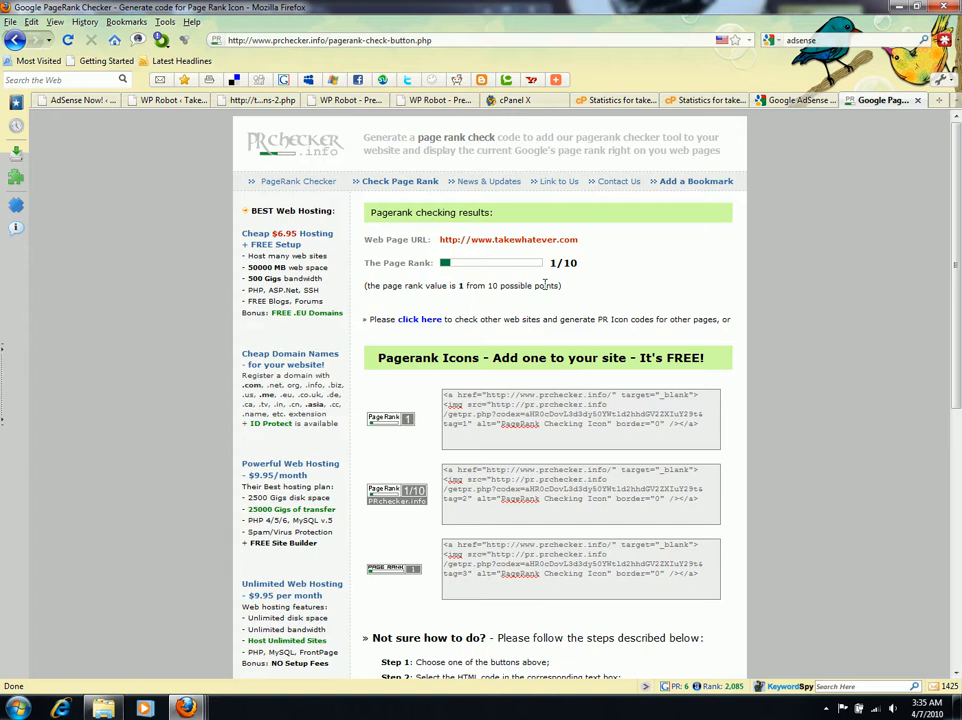
mouse_move(584, 294)
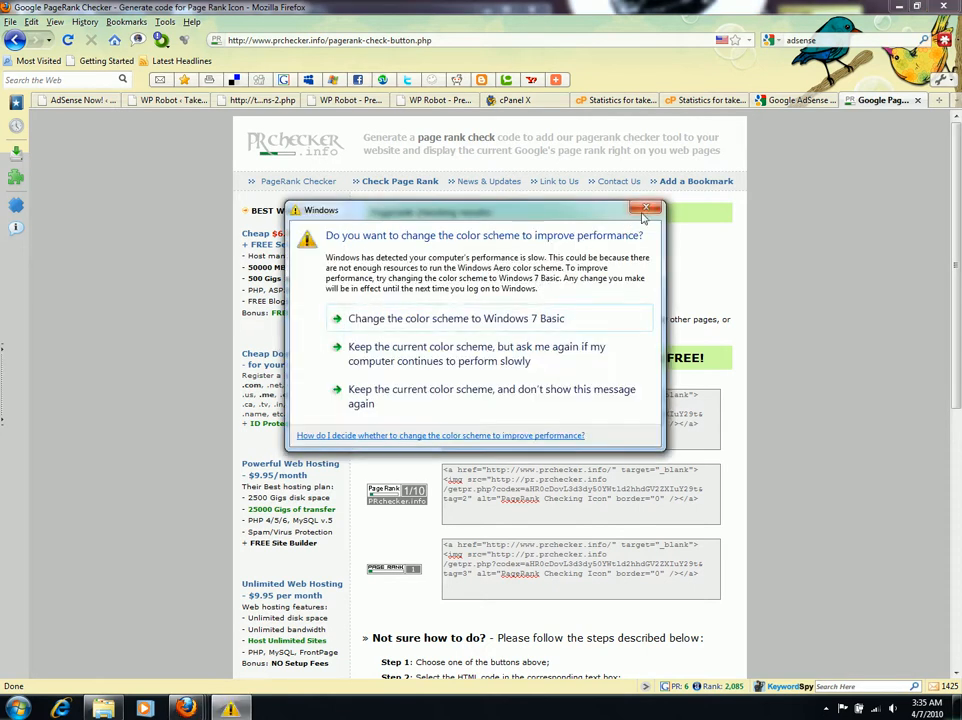
- Review the 1/10 PageRank result, dismiss the colour-scheme prompt and return to the Latest Weight Loss Auctions post
click(648, 208)
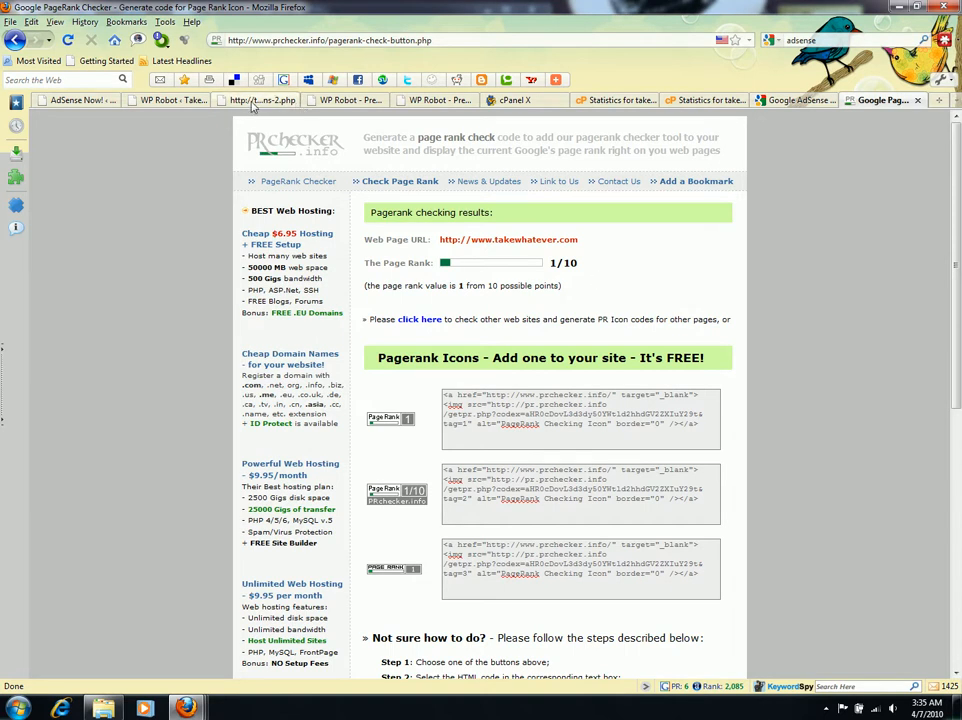
click(256, 100)
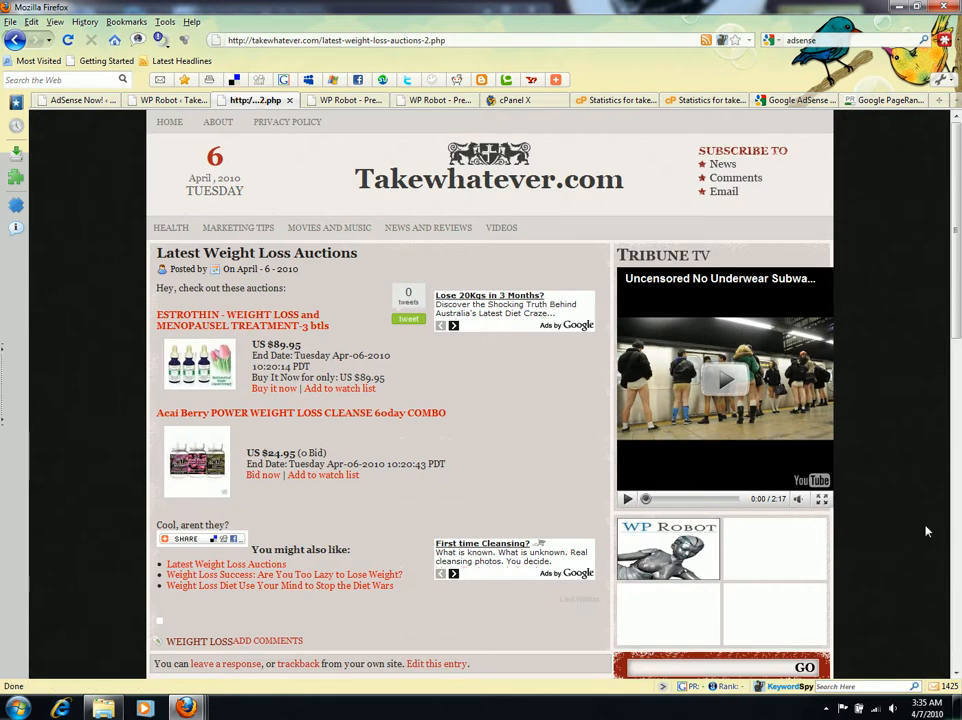
- Scroll through the auctions post, go back to the blog home page and switch to the WP Robot admin tab
scroll(down, 3)
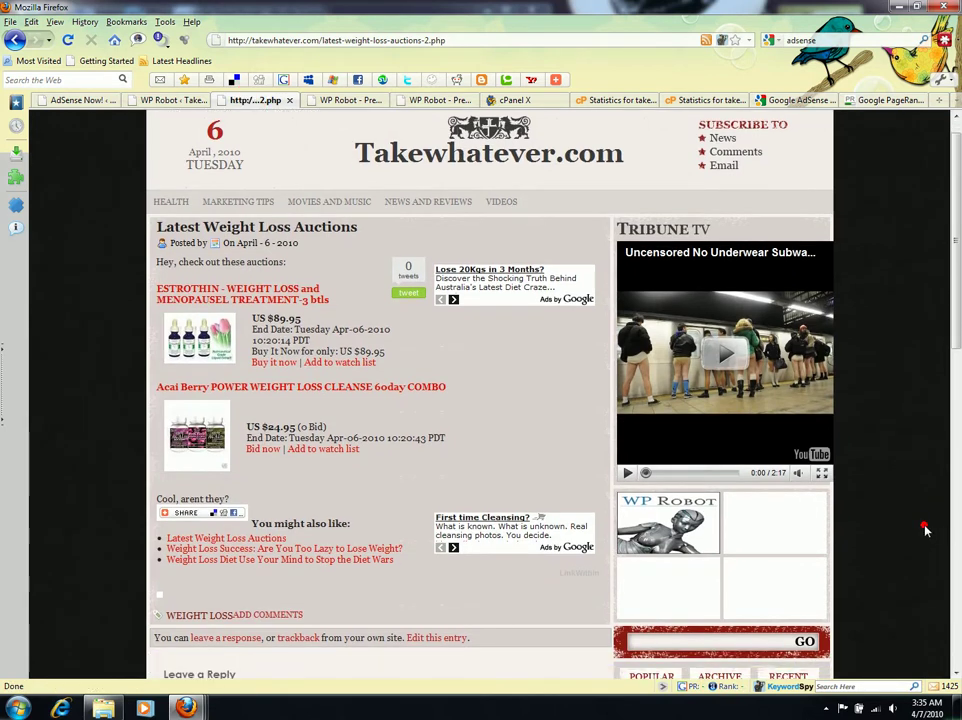
scroll(down, 3)
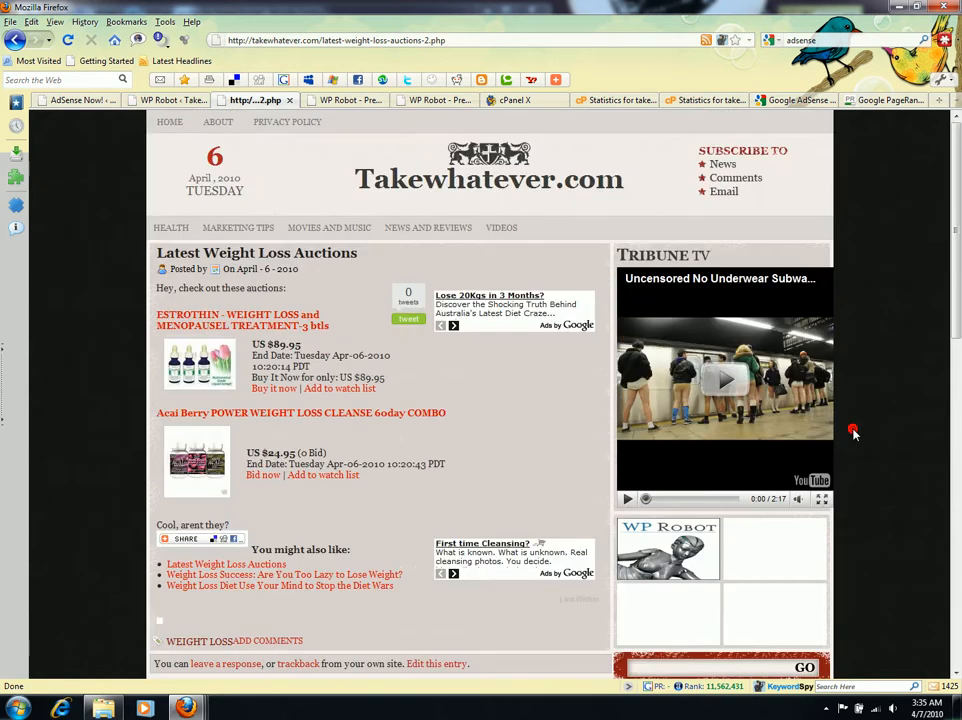
click(514, 178)
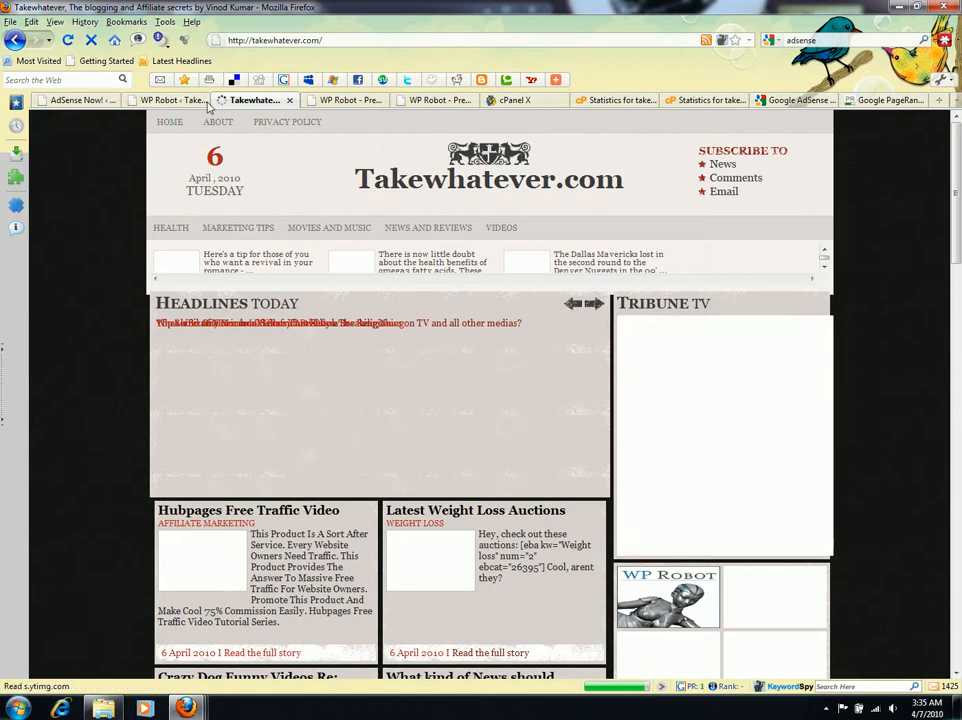
click(164, 100)
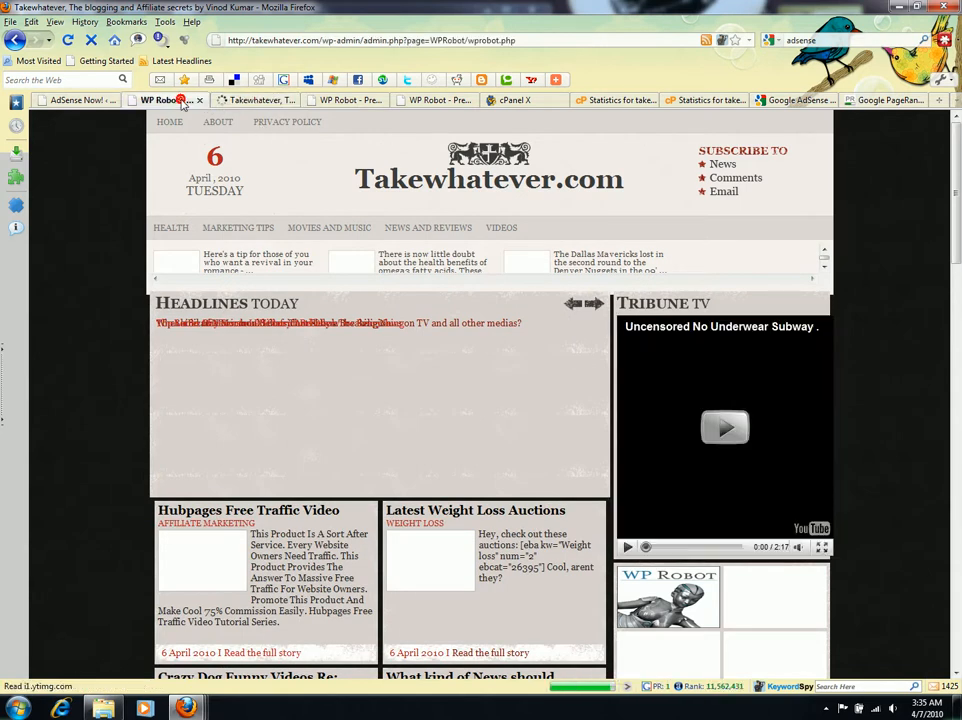
- From the WP Robot keywords list, load the WP Robot Options page with general and Amazon settings
click(170, 100)
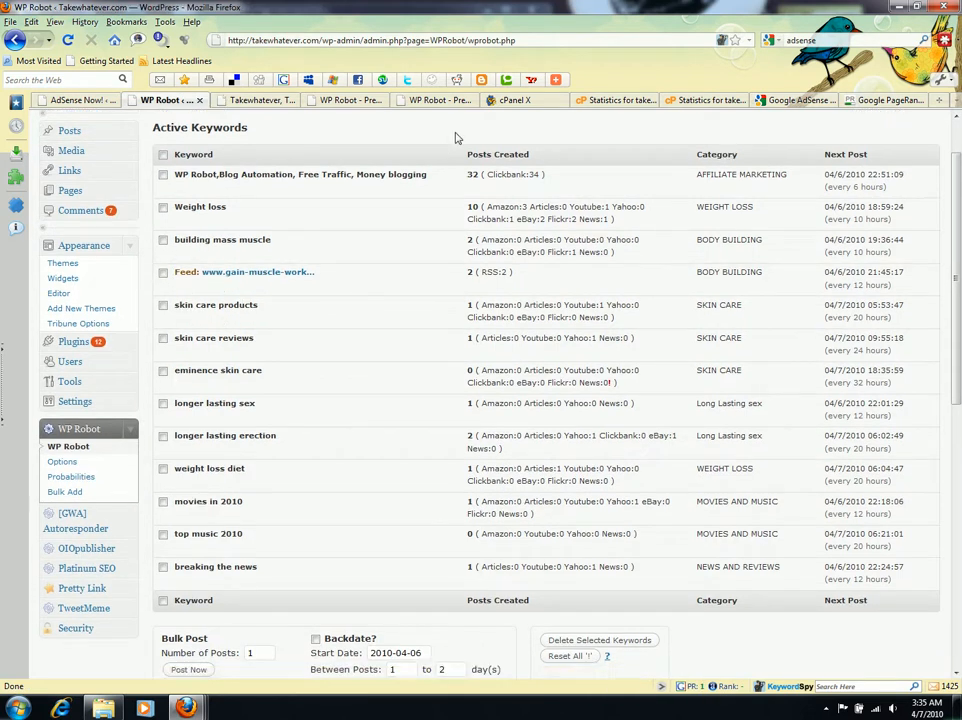
scroll(down, 3)
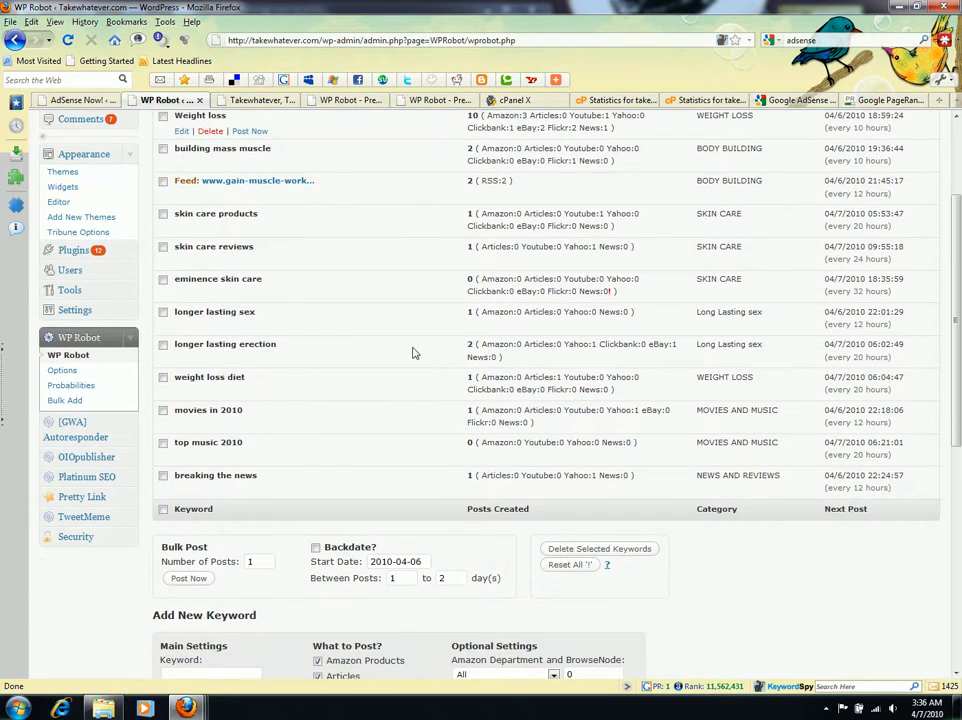
mouse_move(62, 370)
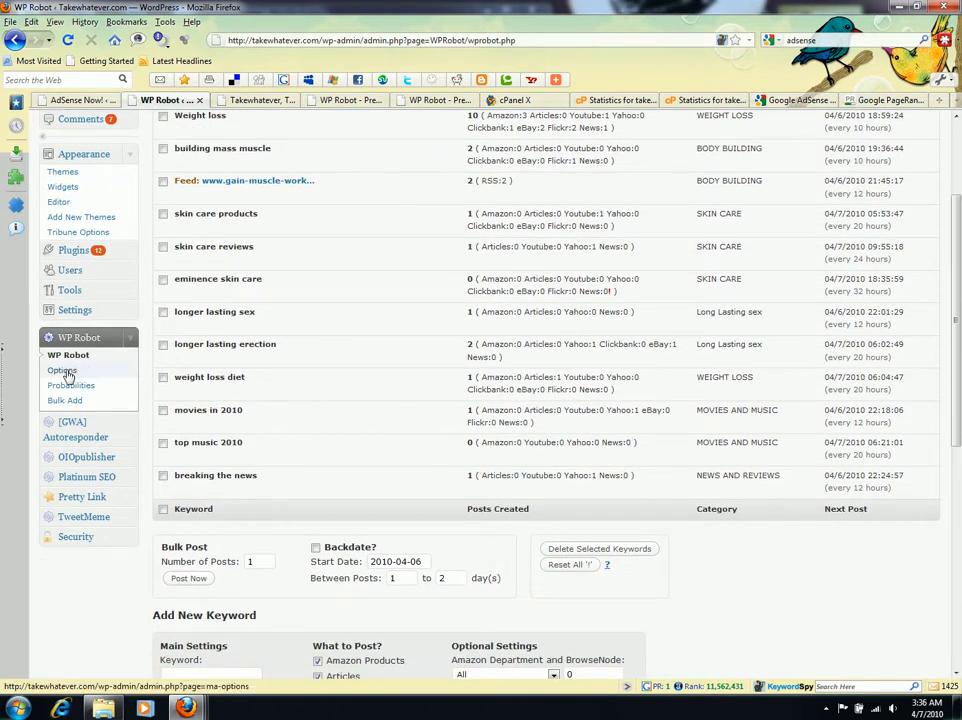
click(62, 370)
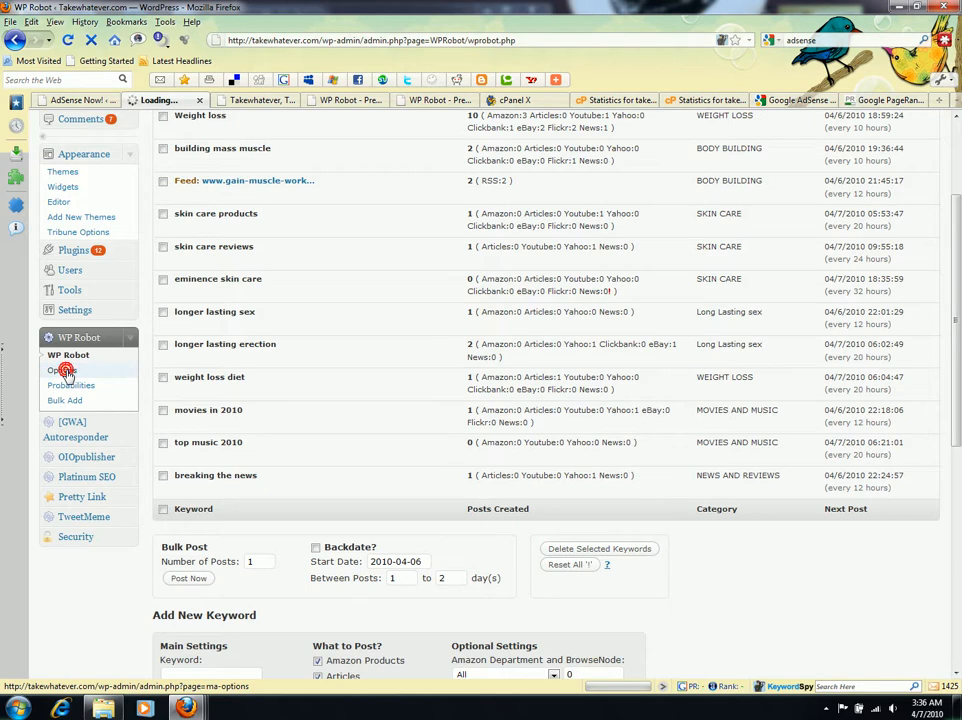
click(62, 370)
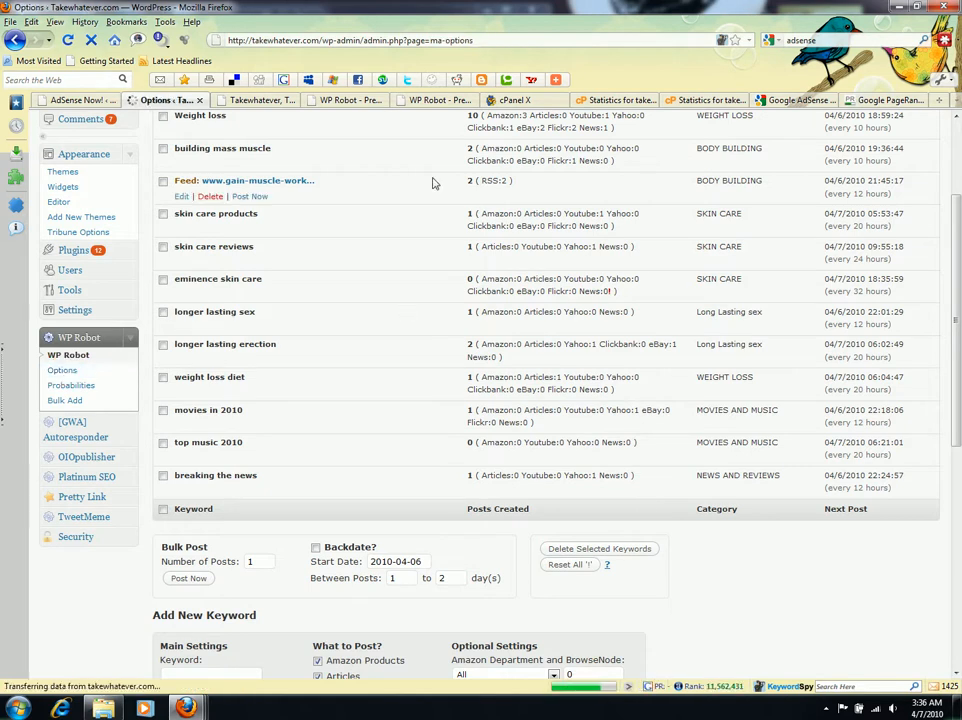
click(360, 100)
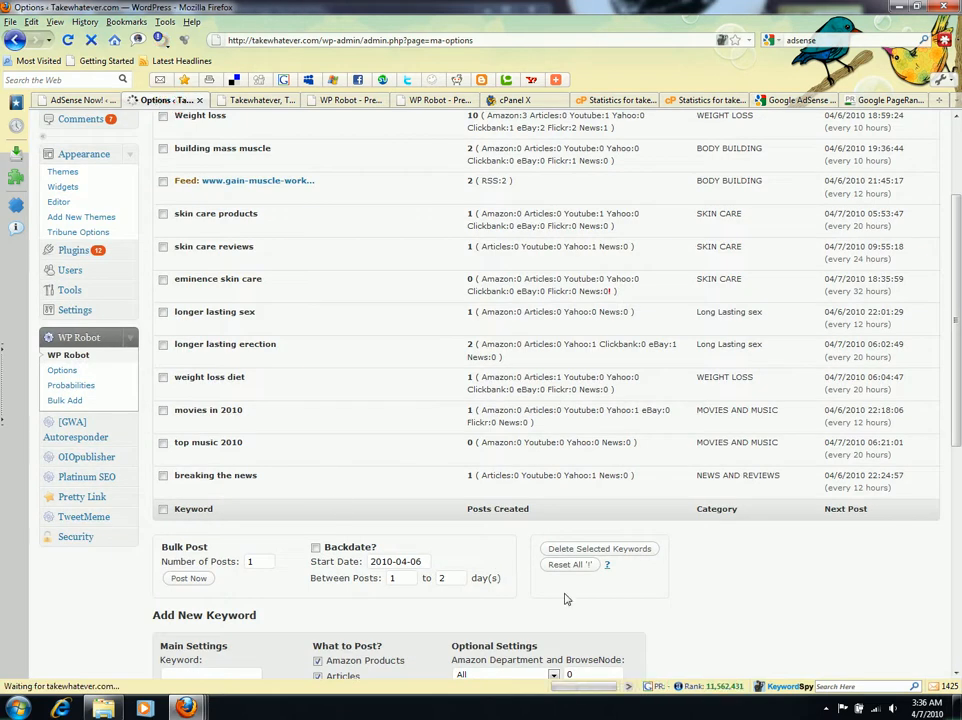
mouse_move(712, 596)
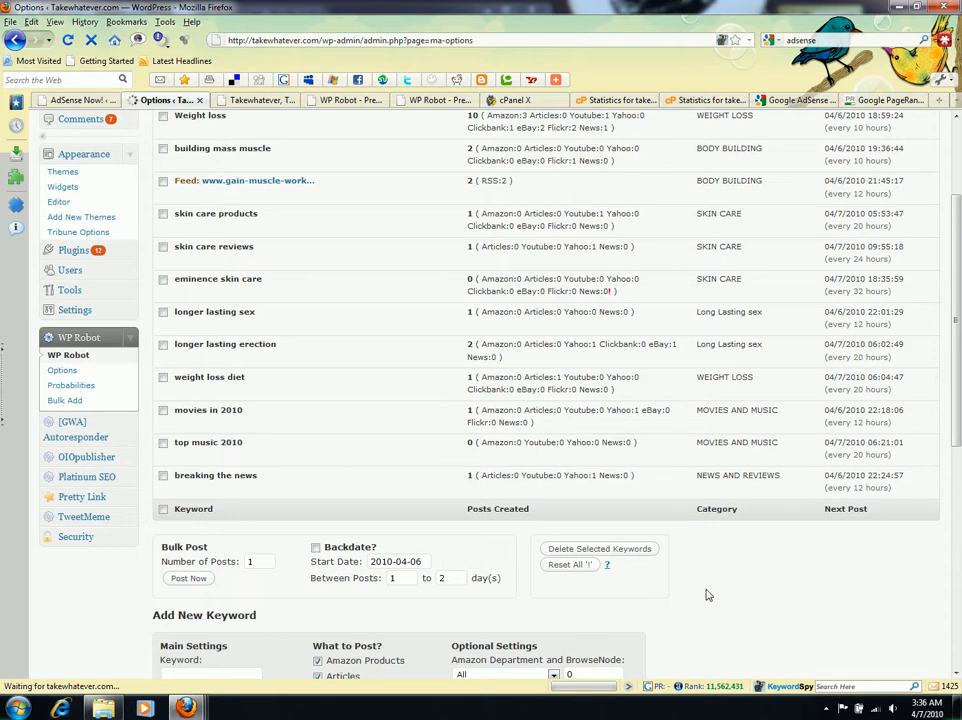
mouse_move(720, 596)
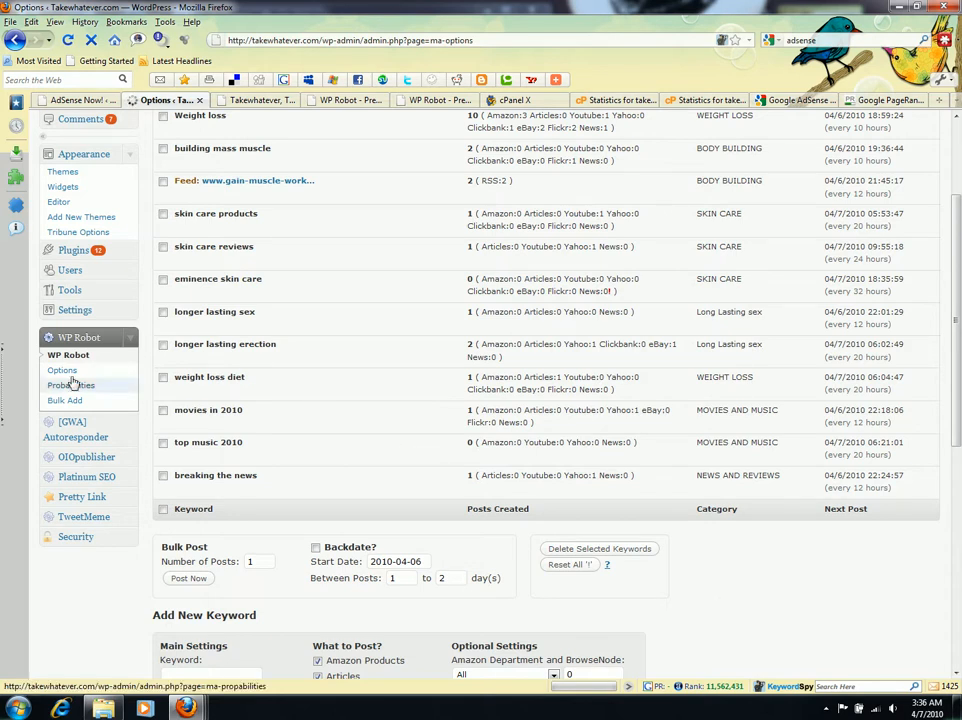
click(62, 368)
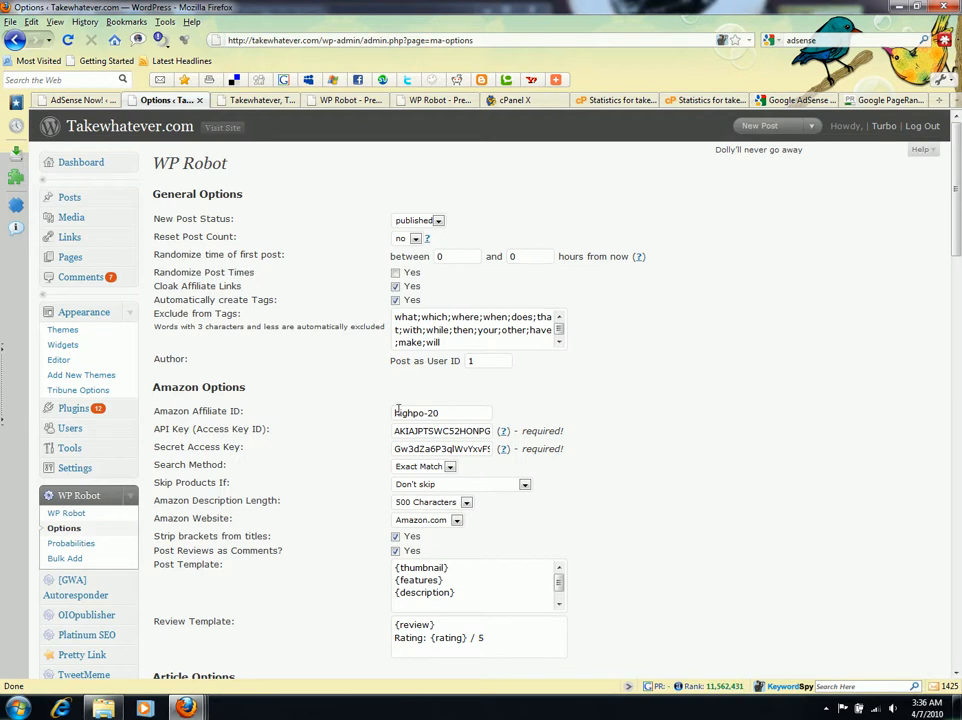
mouse_move(328, 440)
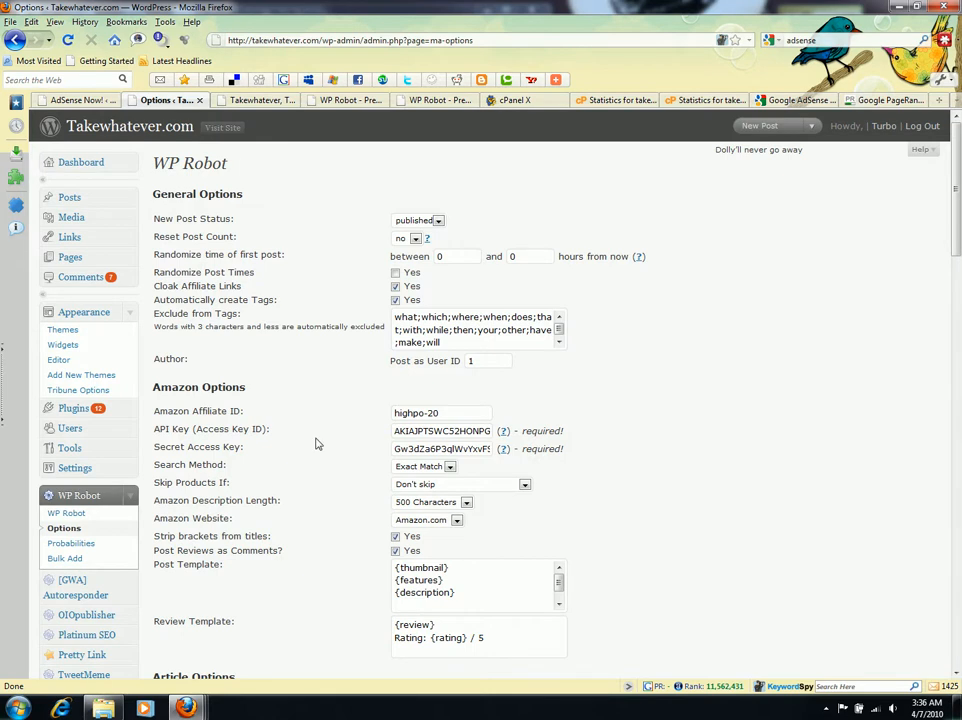
scroll(down, 3)
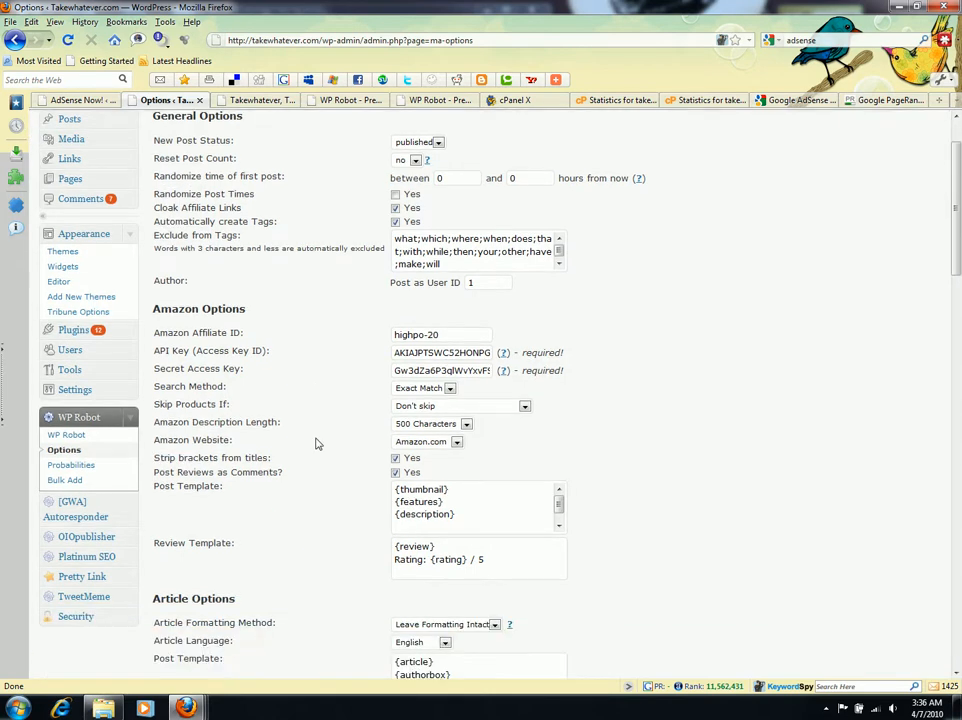
scroll(down, 3)
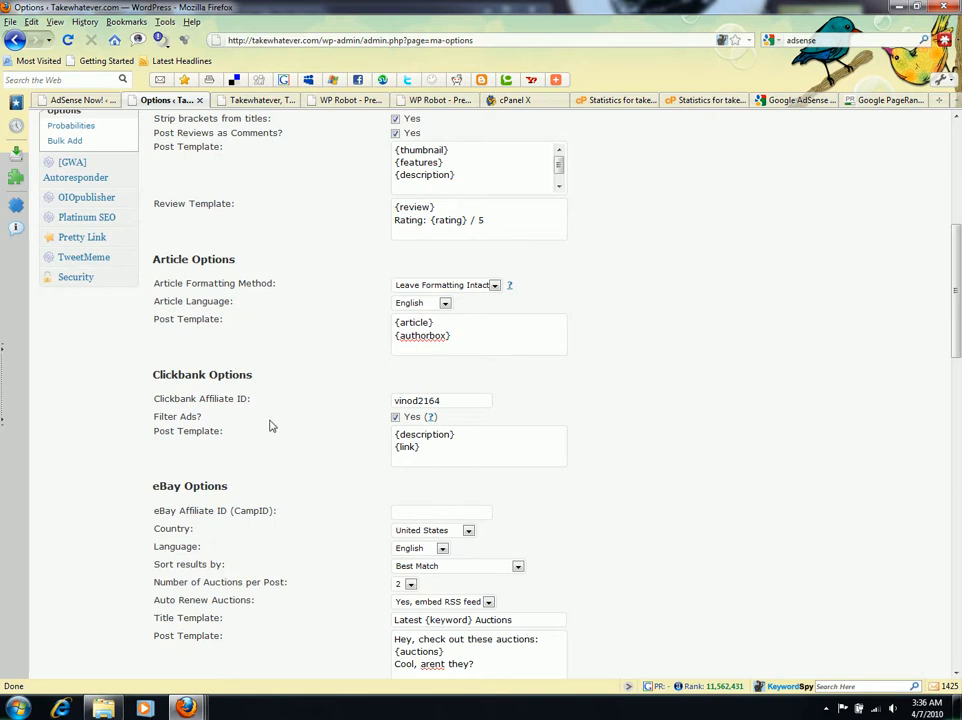
scroll(down, 3)
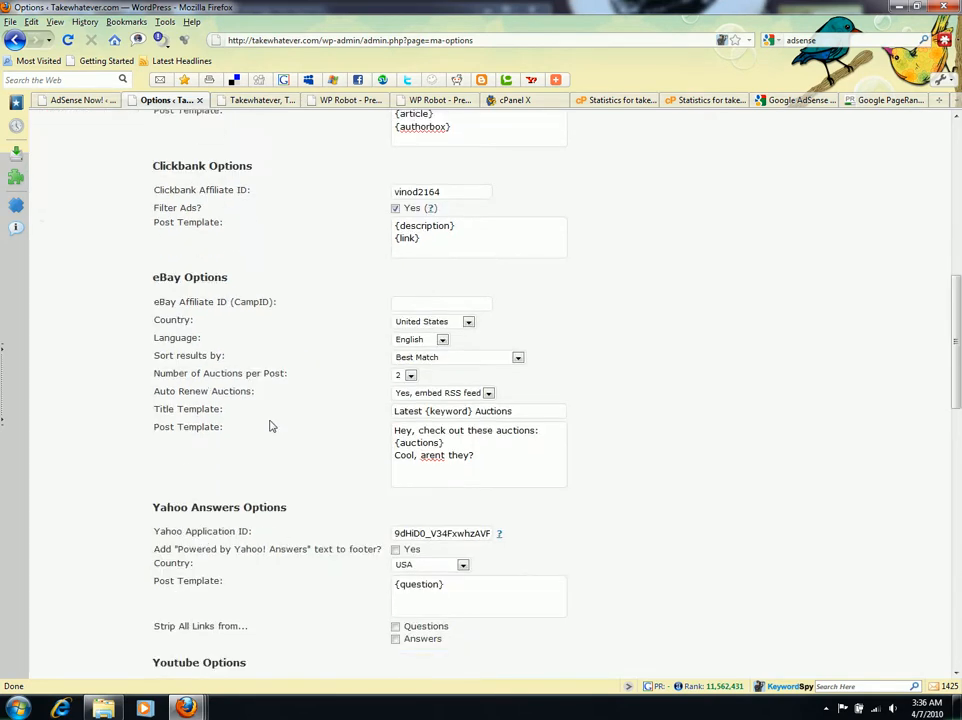
scroll(down, 3)
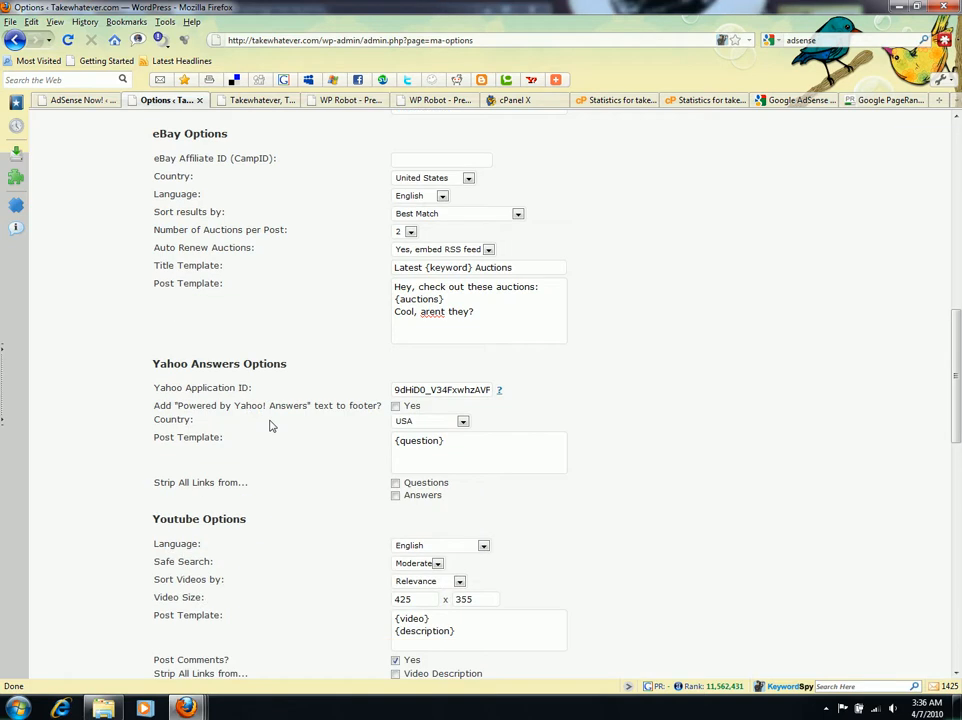
scroll(down, 3)
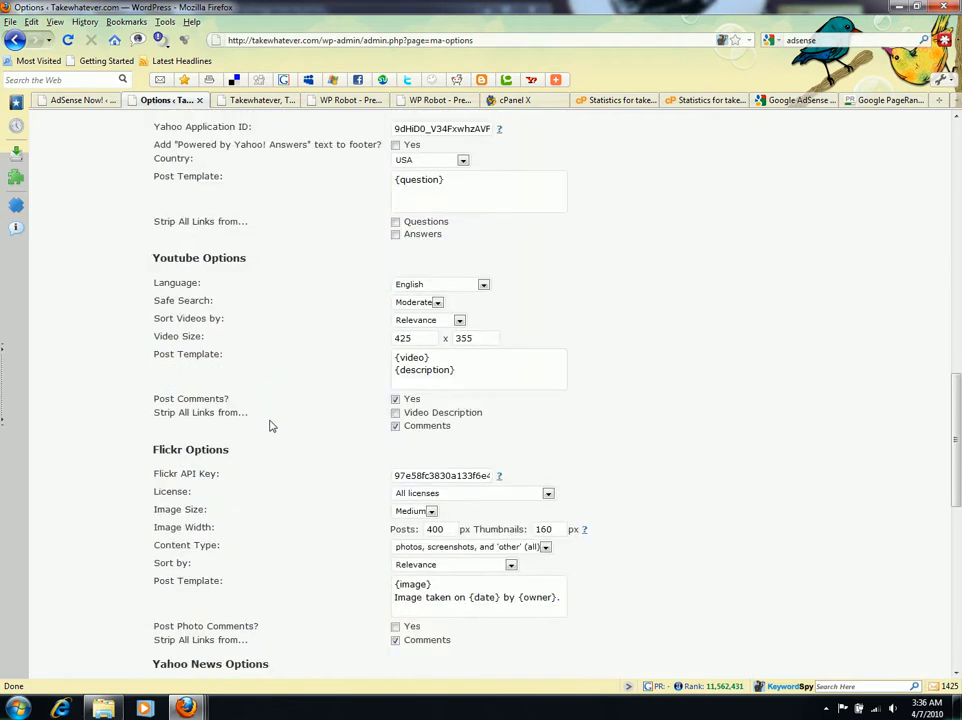
scroll(down, 3)
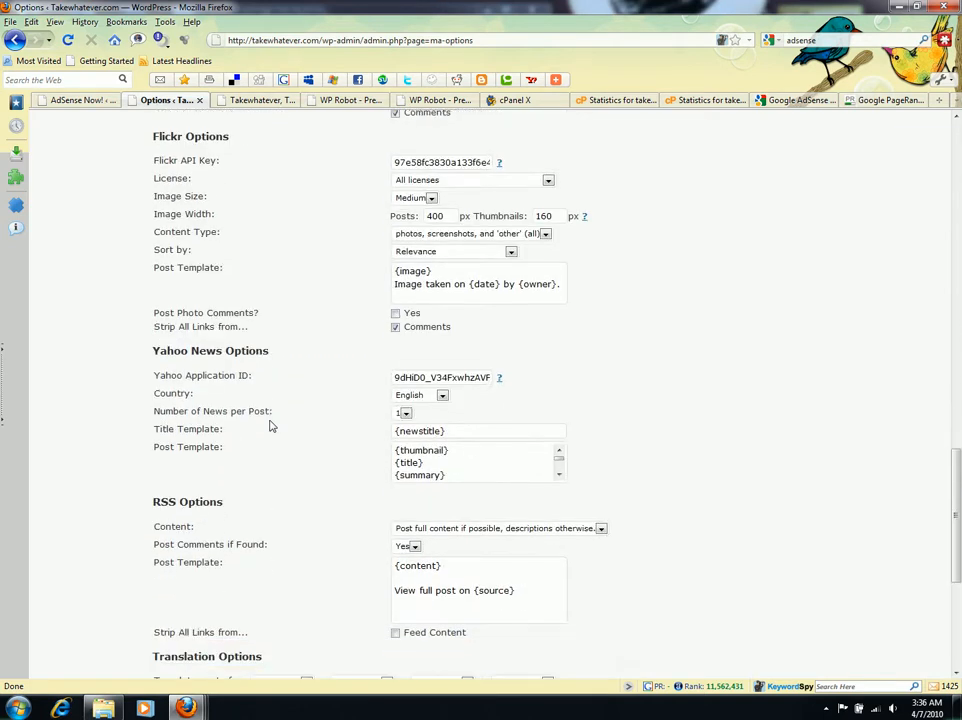
scroll(down, 3)
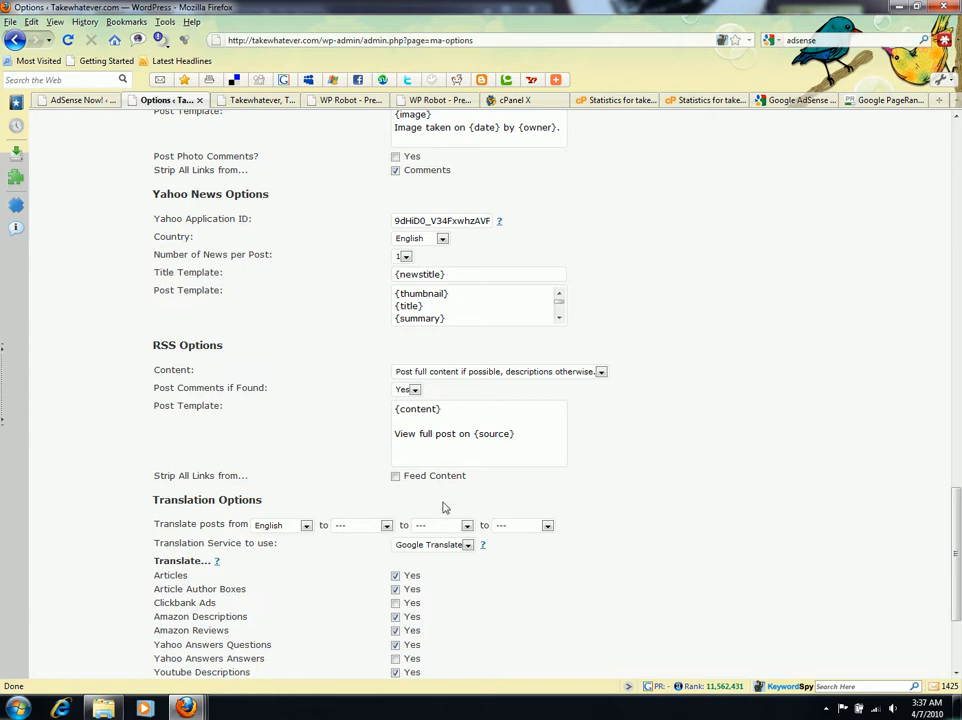
mouse_move(628, 508)
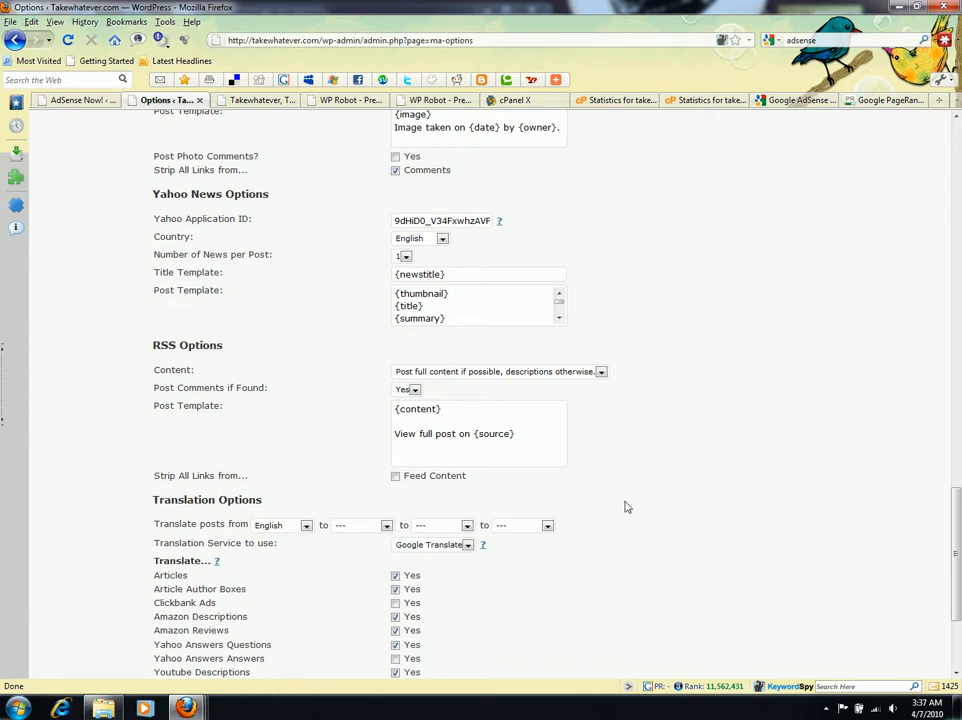
scroll(down, 3)
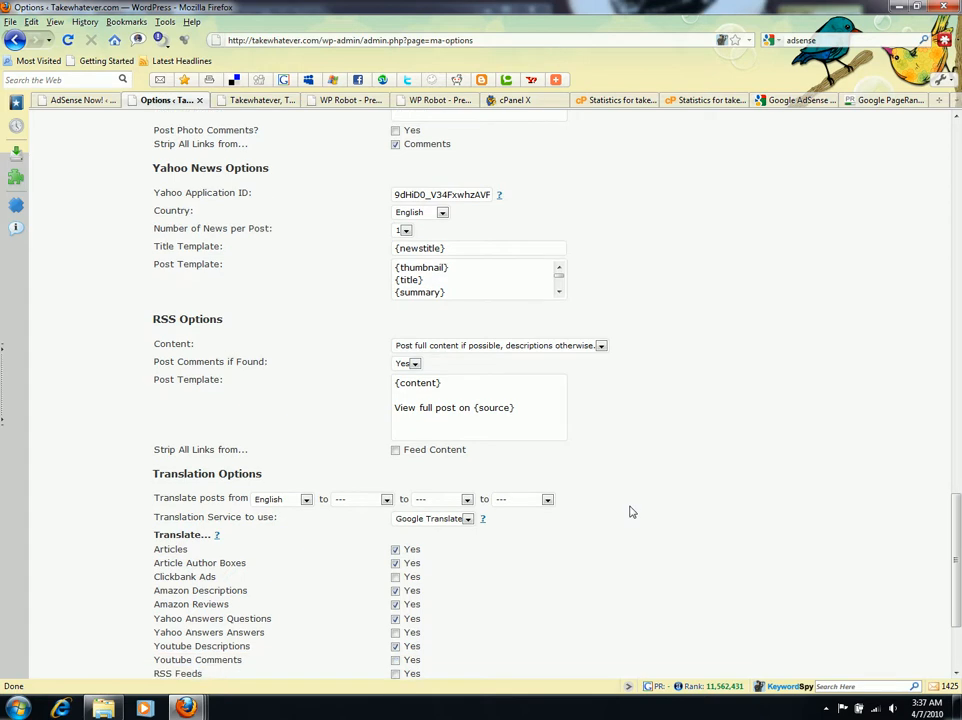
scroll(down, 3)
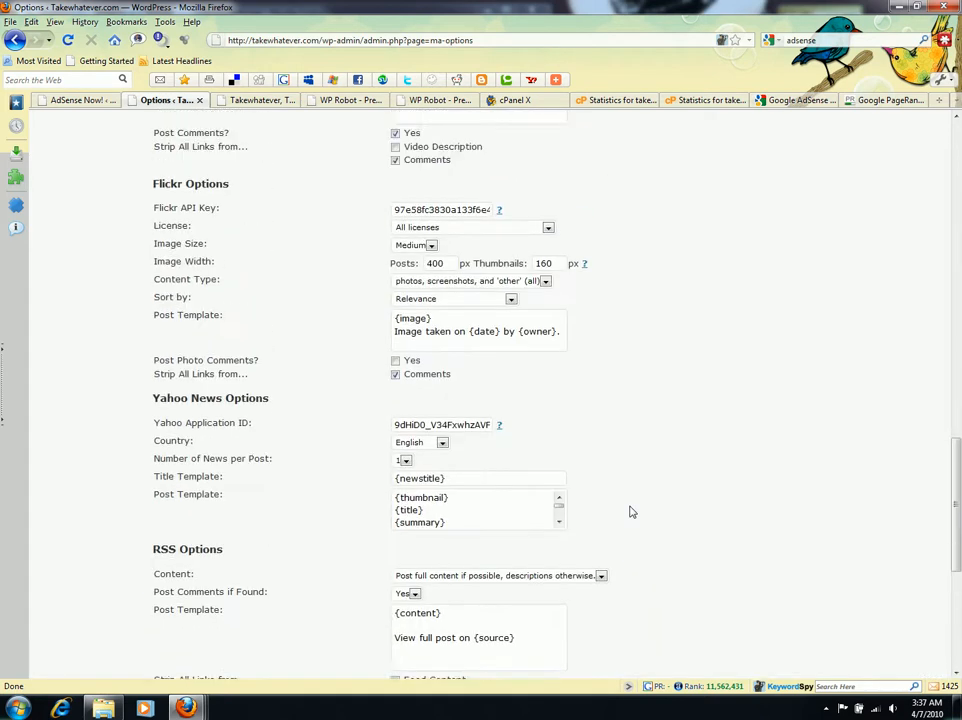
scroll(up, 3)
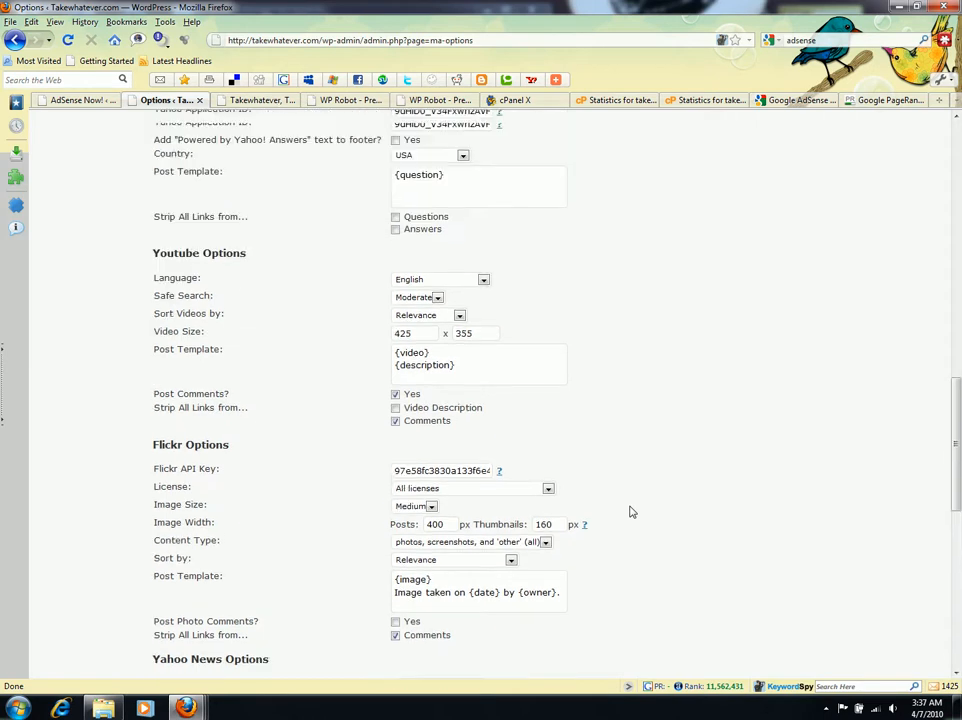
scroll(up, 3)
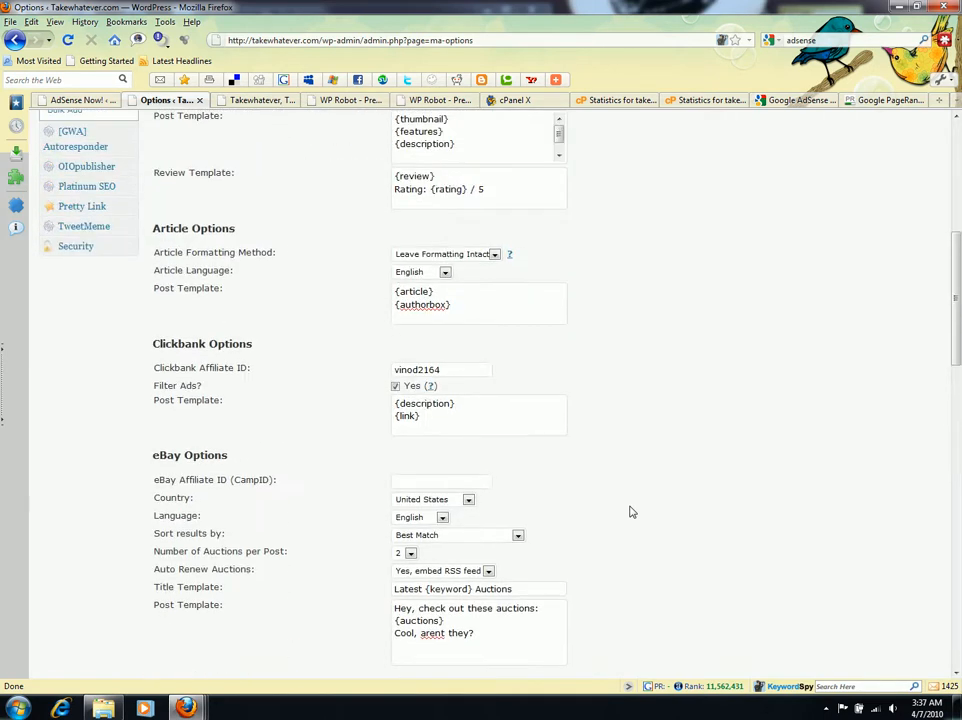
scroll(up, 3)
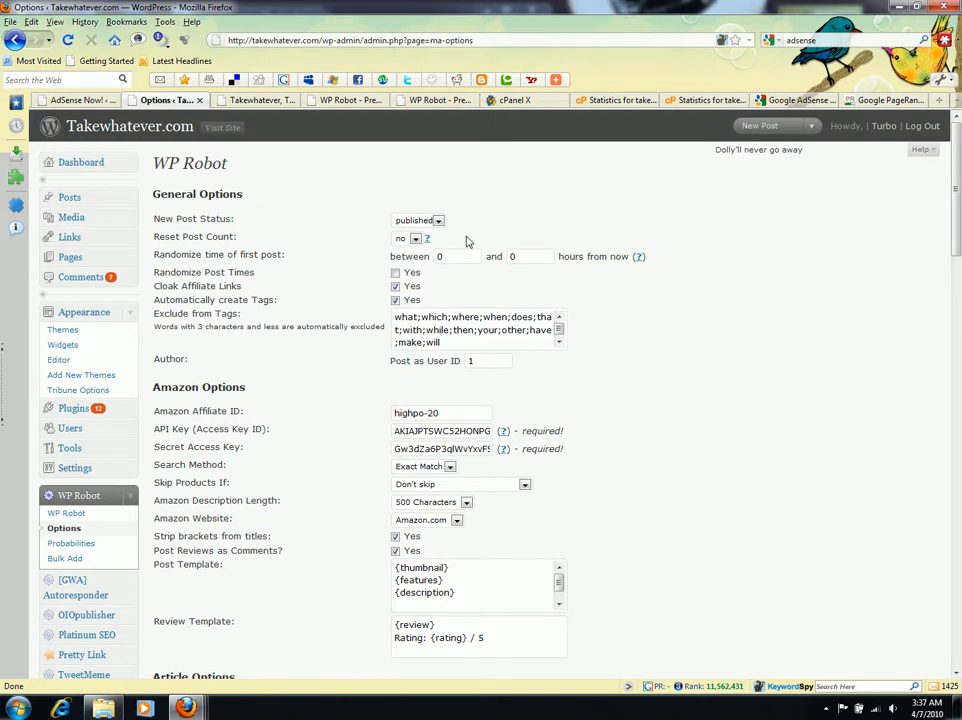
mouse_move(592, 104)
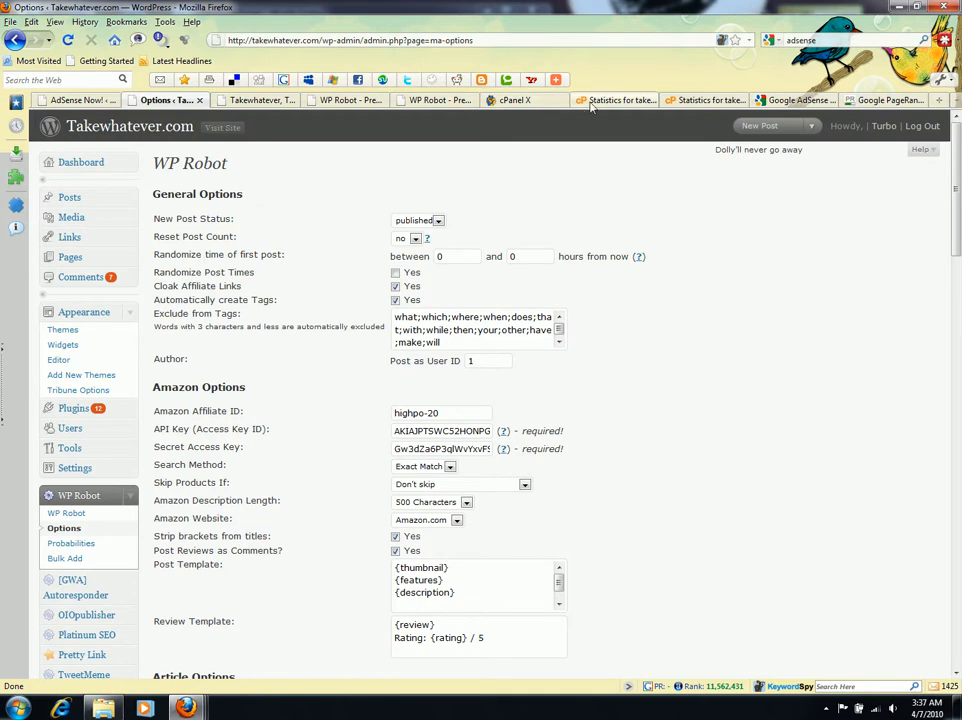
- Return to the takewhatever.com AWStats statistics and keep the current Windows colour scheme
click(630, 100)
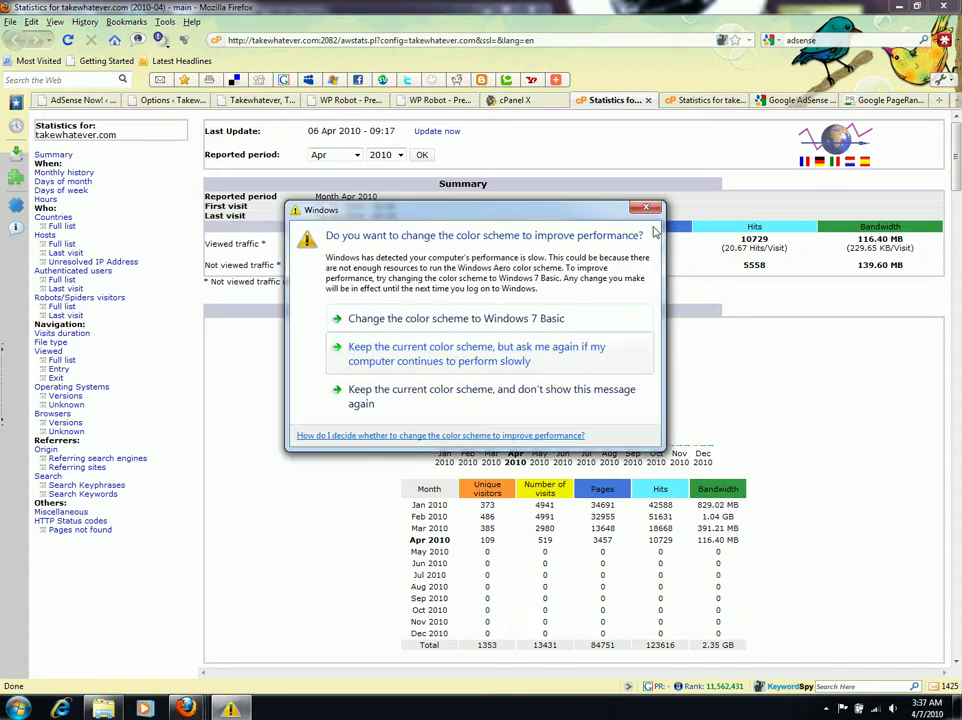
click(644, 206)
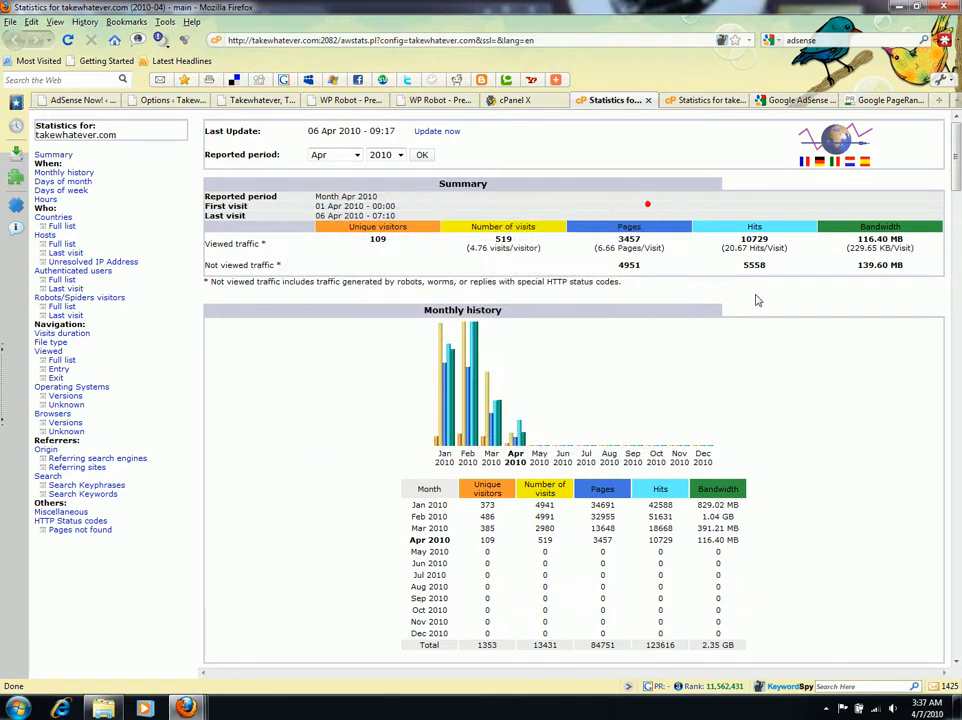